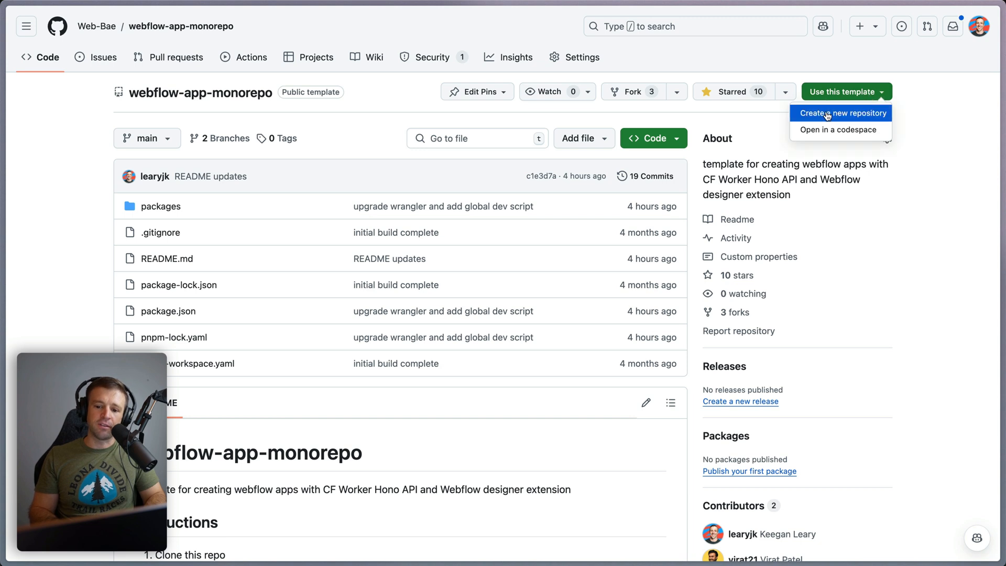
- Generate a private 'yt-demo' repo from the template, with all branches, under the personal account
left_click(842, 114)
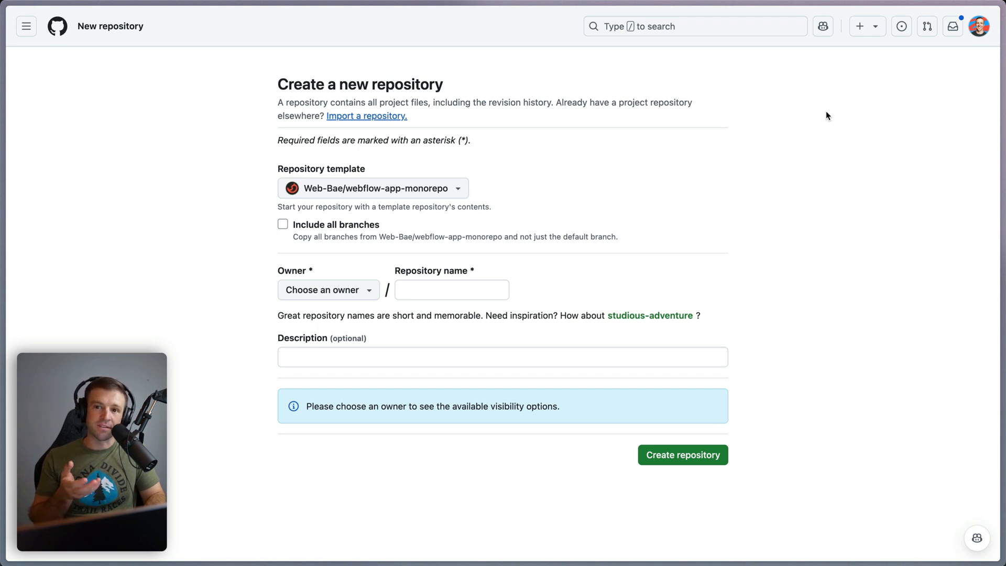
mouse_move(367, 176)
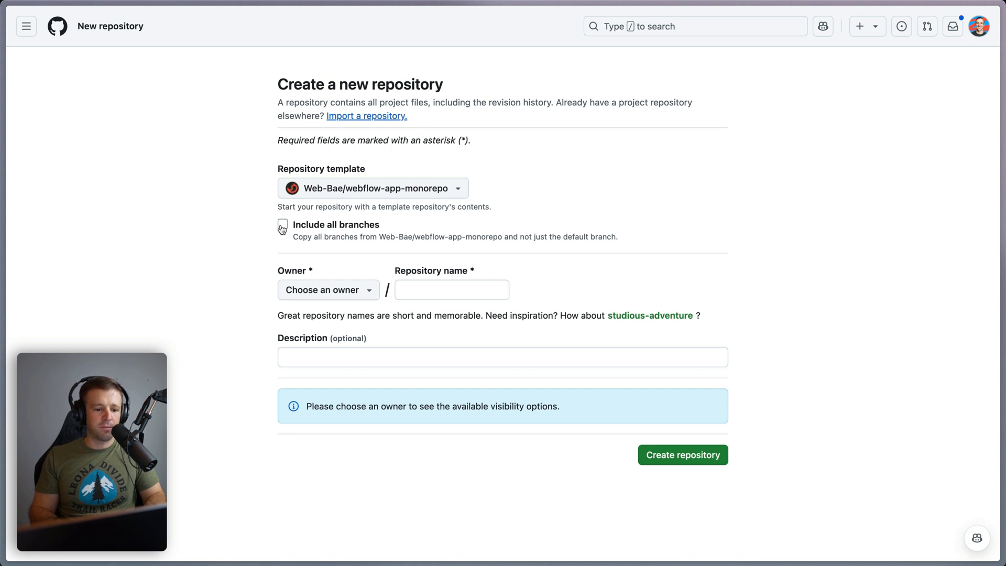
left_click(283, 224)
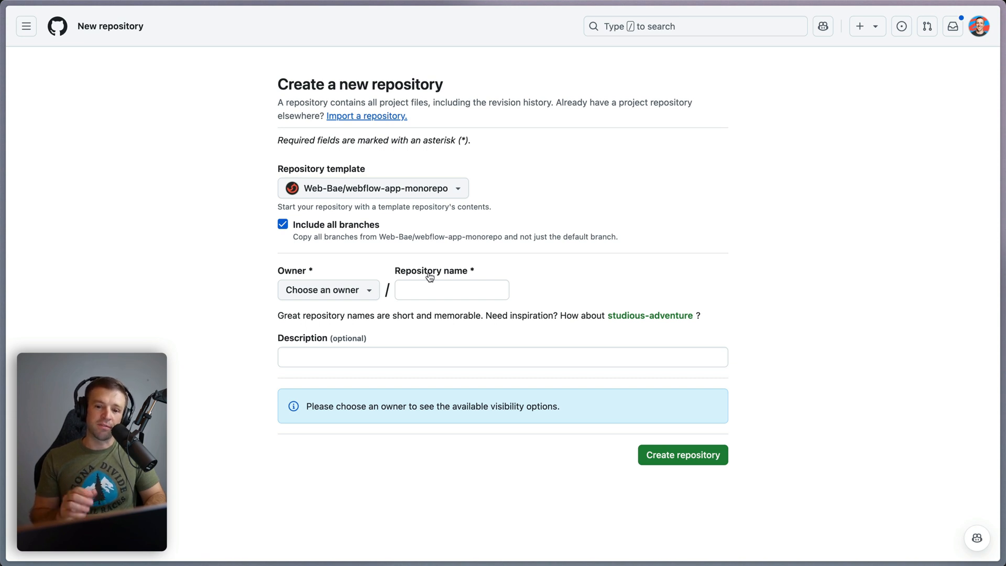
type("yt-")
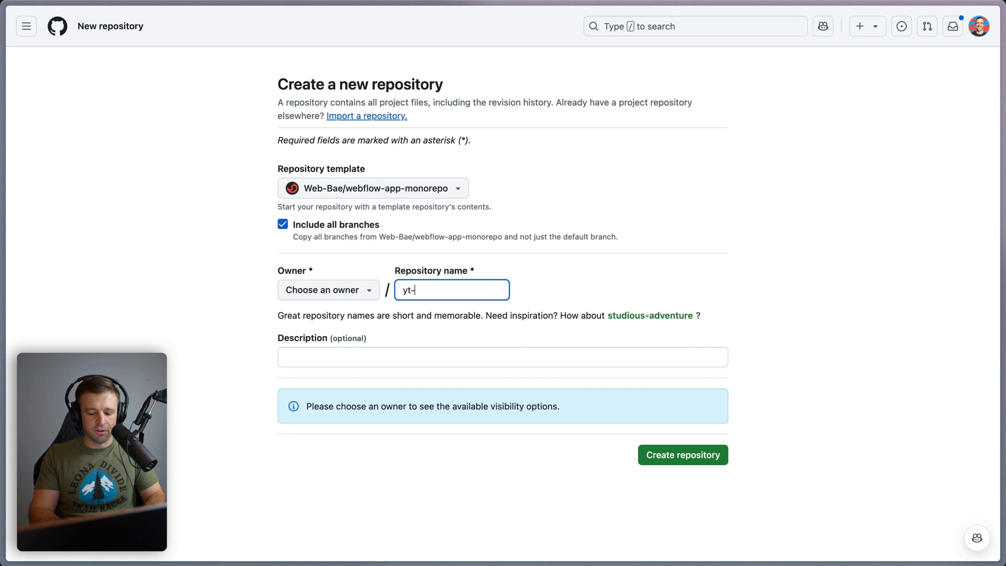
type("demo")
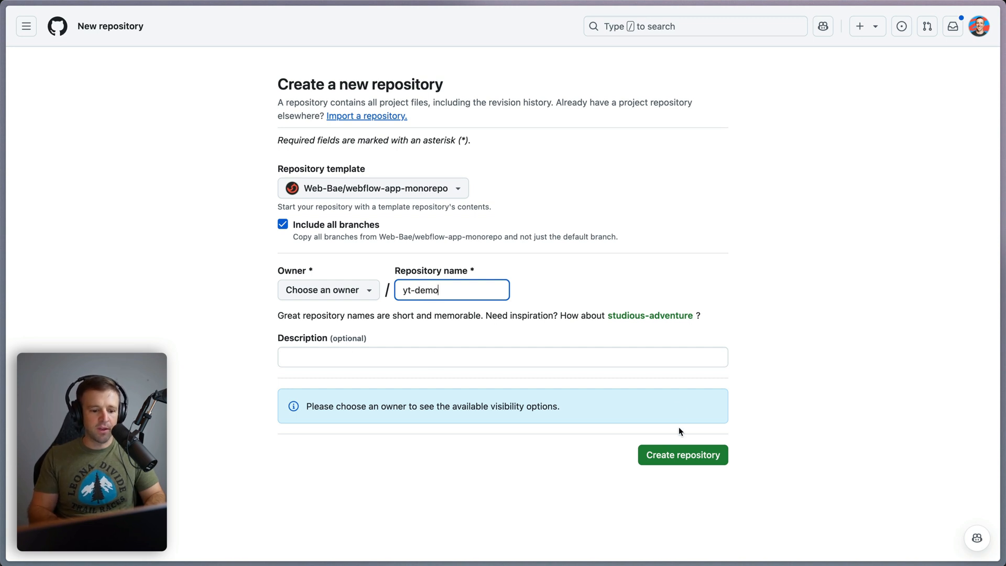
left_click(328, 289)
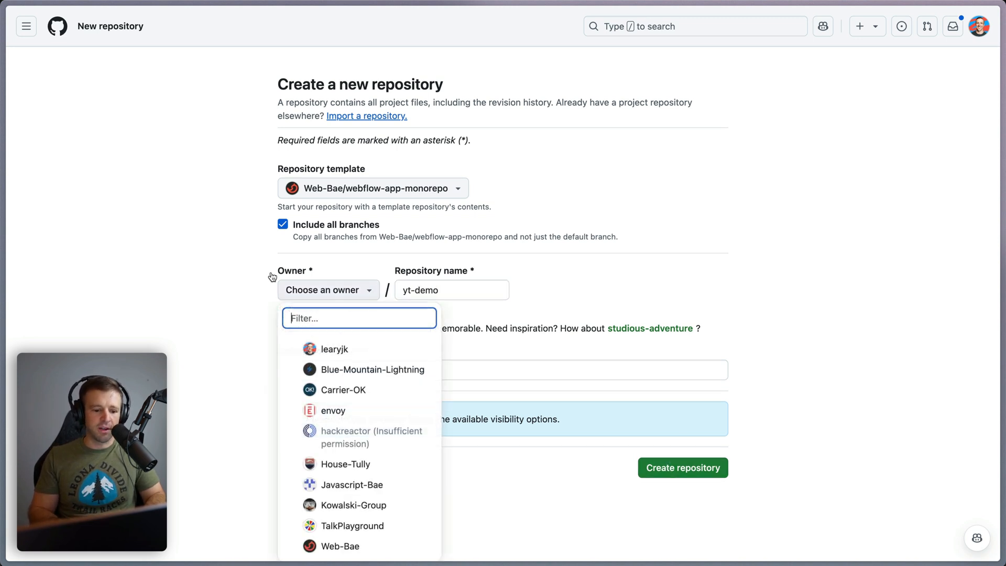
left_click(333, 350)
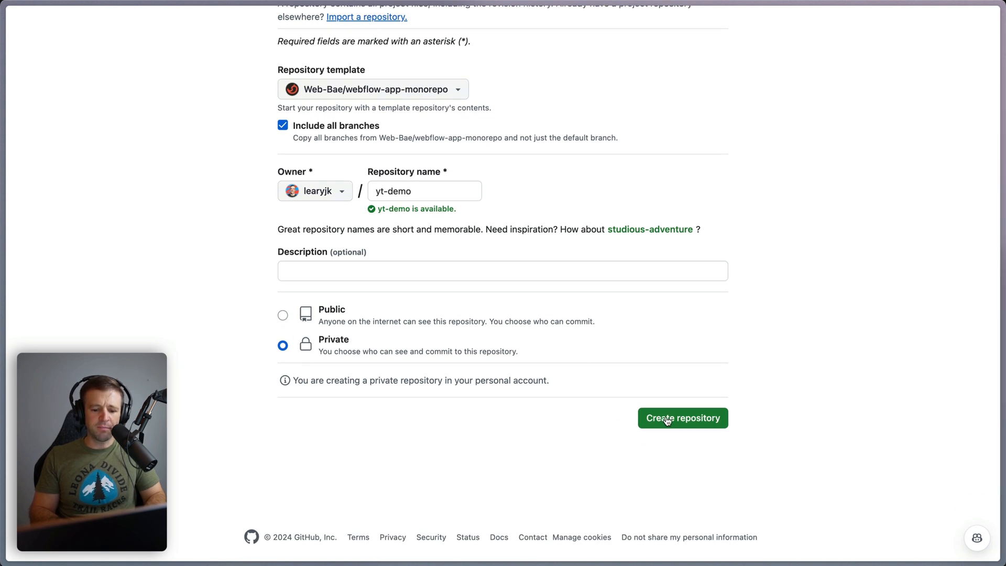
left_click(683, 418)
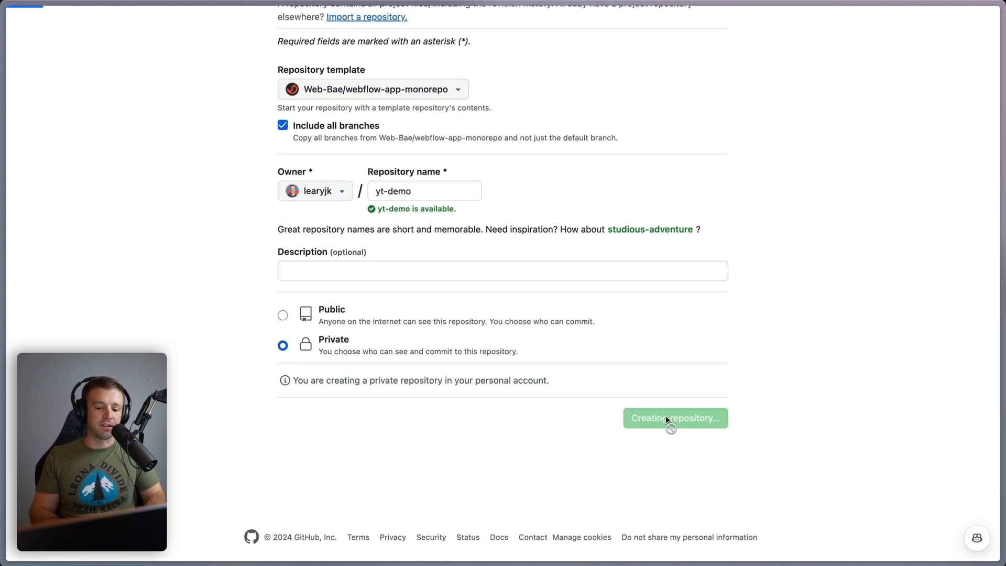
left_click(675, 417)
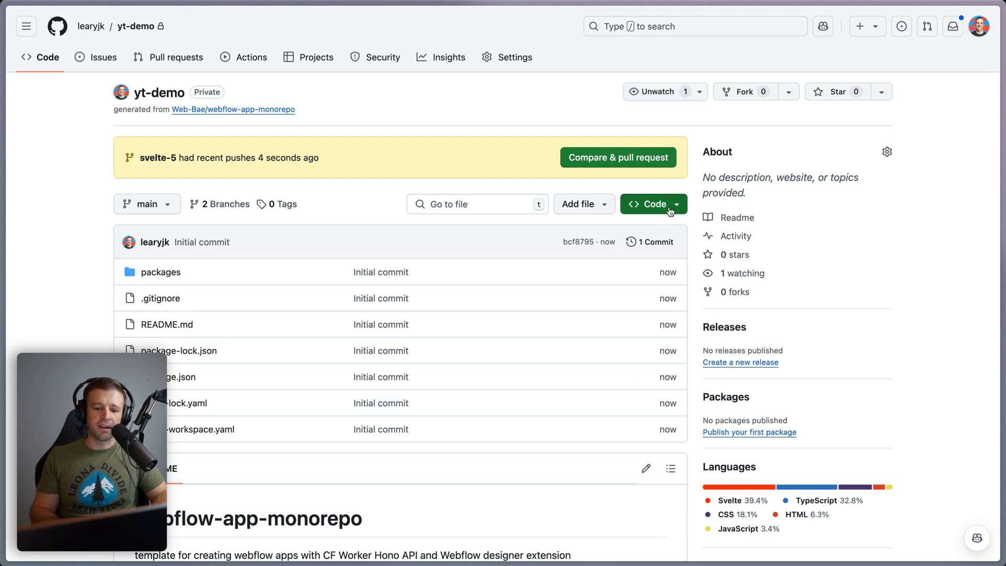
- Clone yt-demo with GitHub Desktop to a chosen local path, then open it in VS Code
left_click(646, 204)
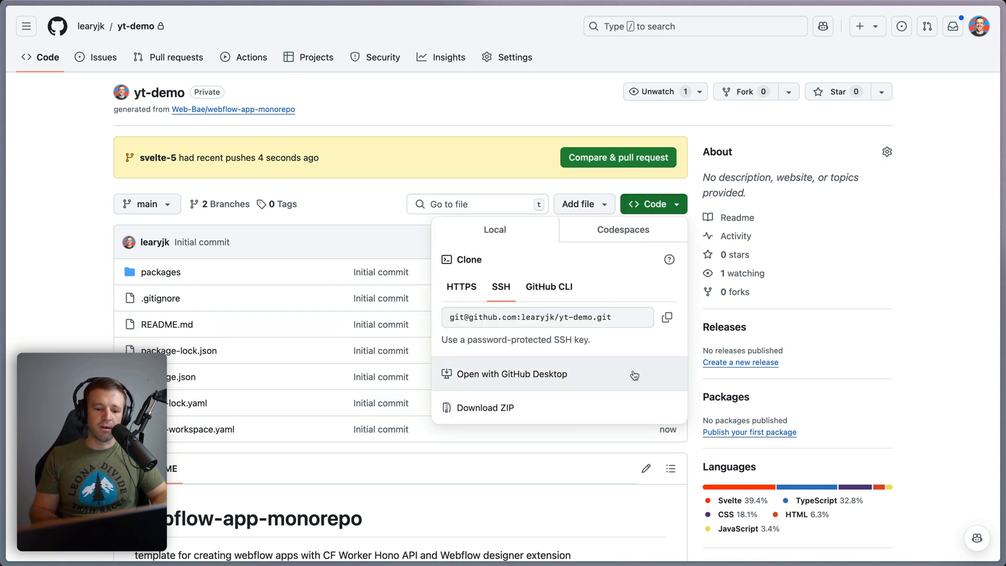
left_click(513, 374)
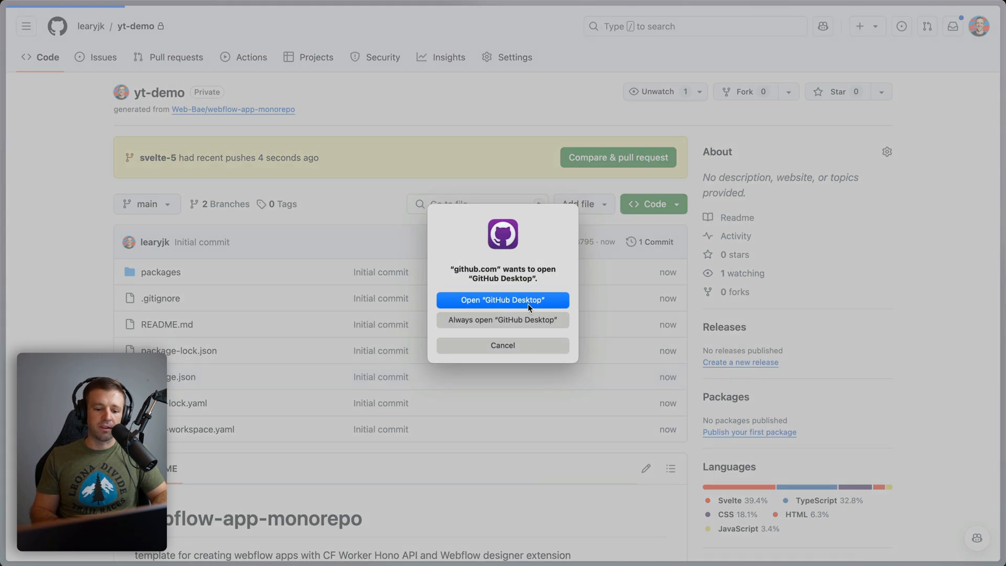
left_click(502, 300)
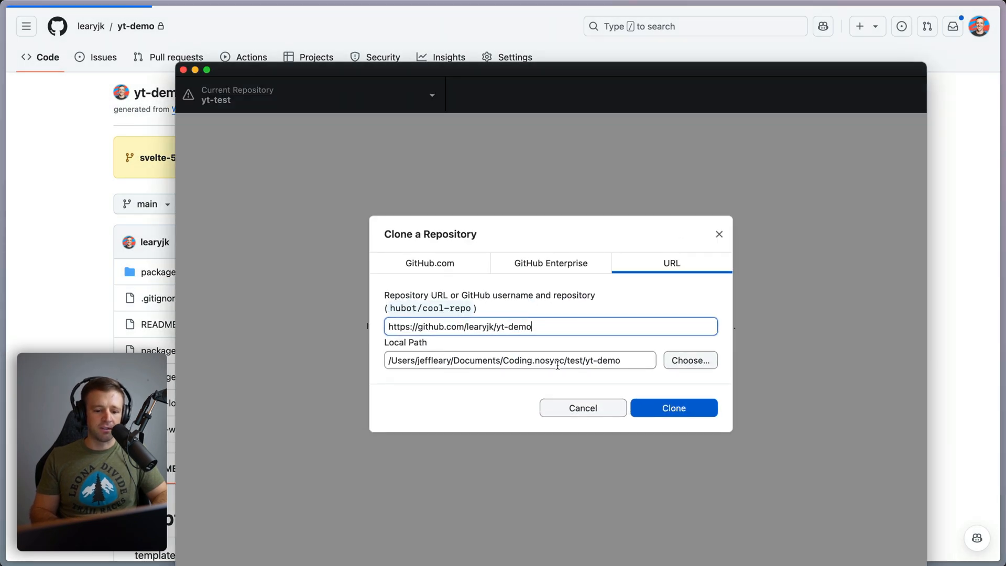
left_click(520, 360)
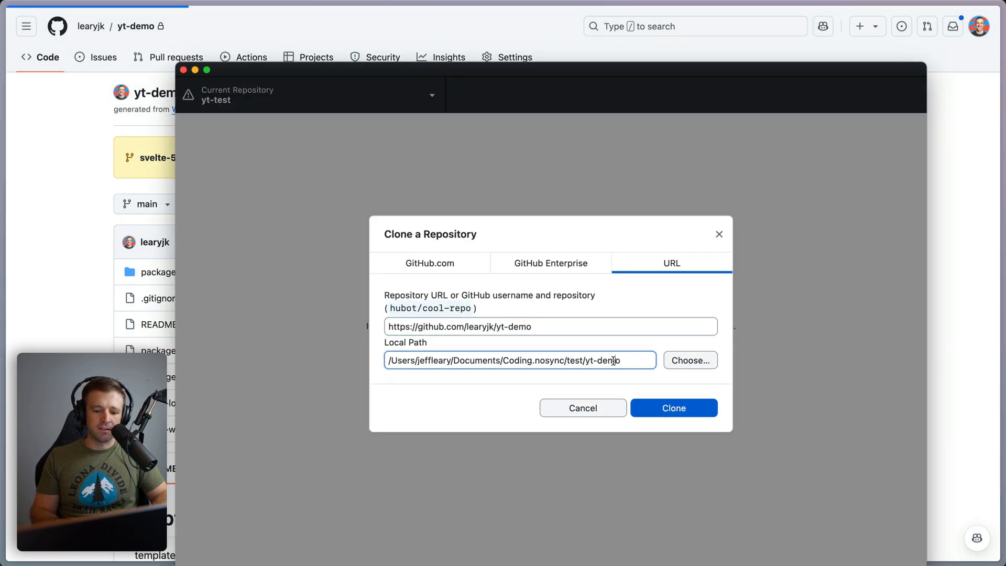
left_click(673, 408)
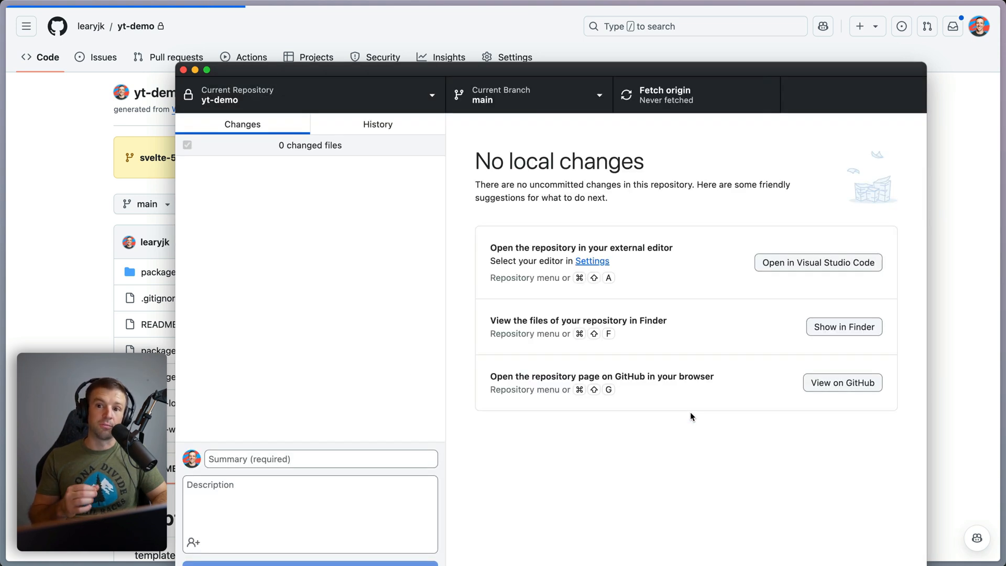
mouse_move(799, 290)
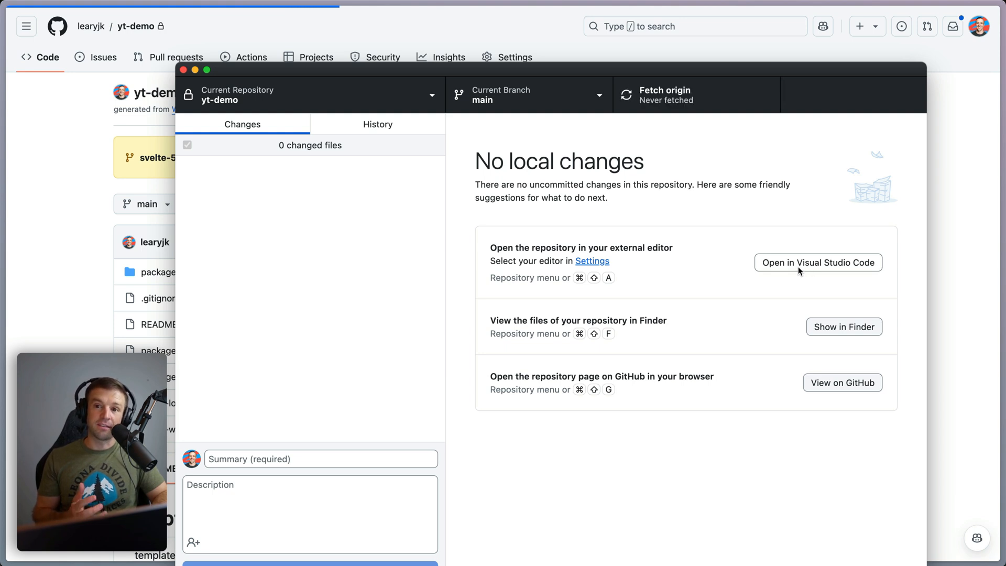
left_click(818, 263)
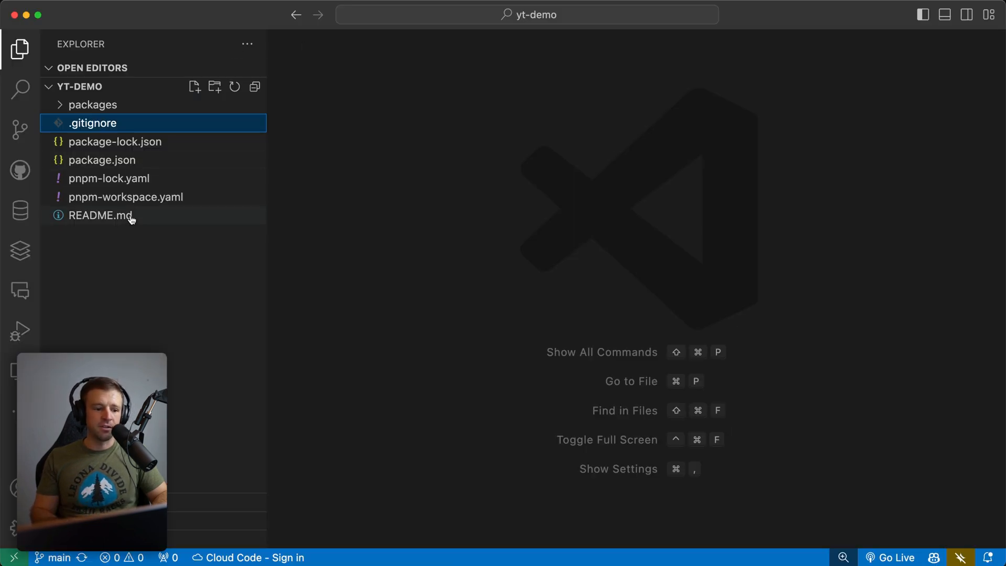
- Open README.md, run pnpm install, then try pnpm run dev and stop it with Ctrl+C
double_click(99, 215)
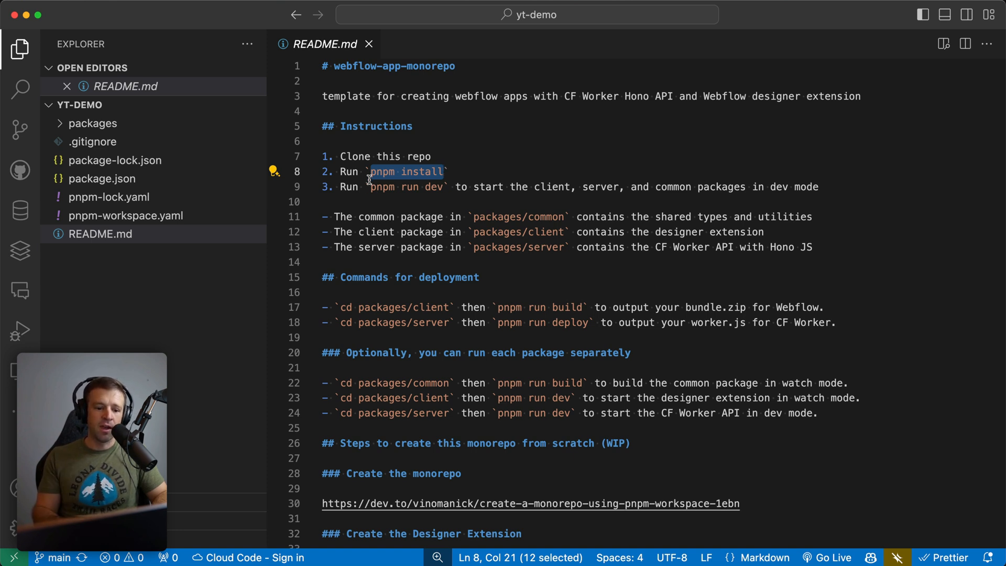
left_click(457, 187)
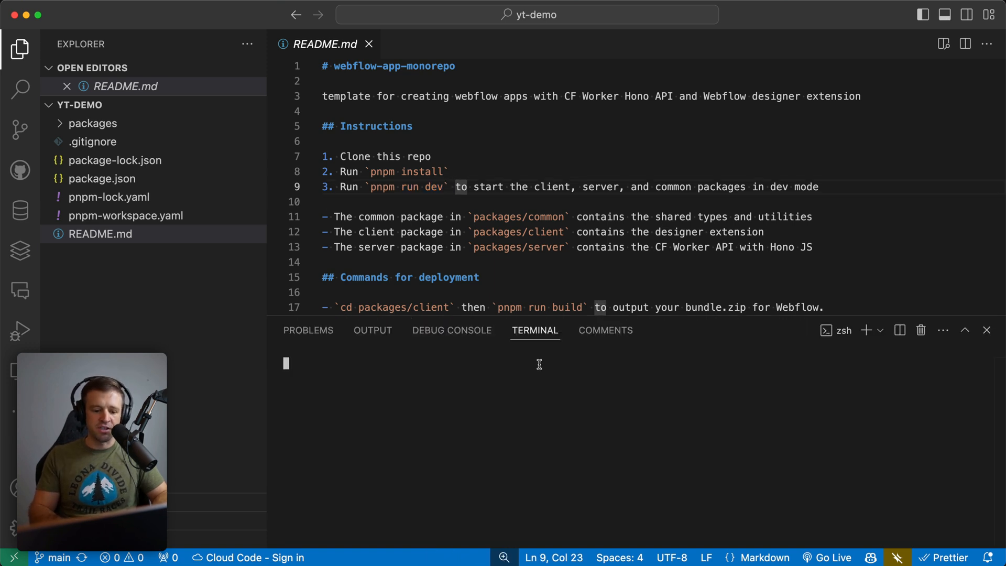
type("pnpm install")
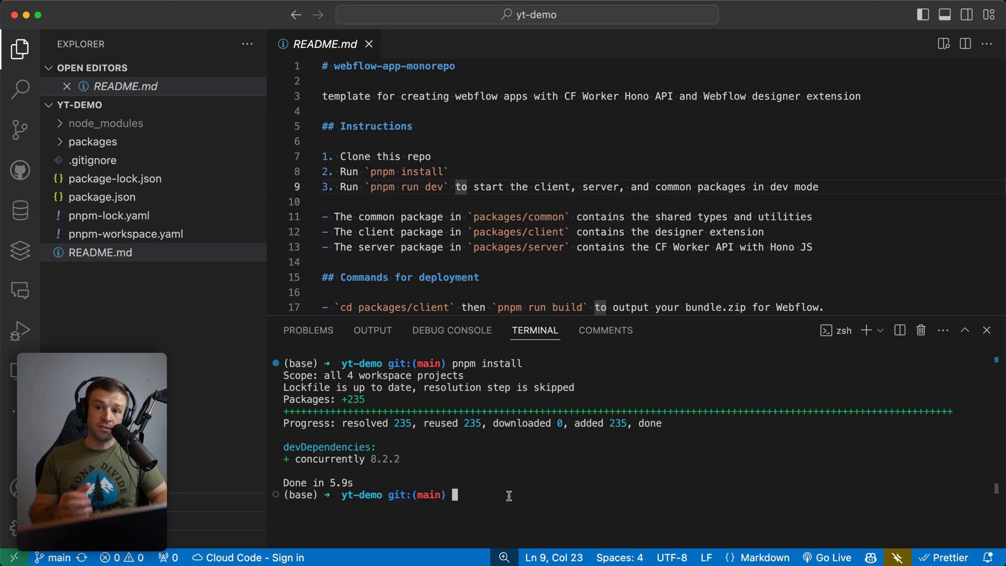
type("pnpm run dev")
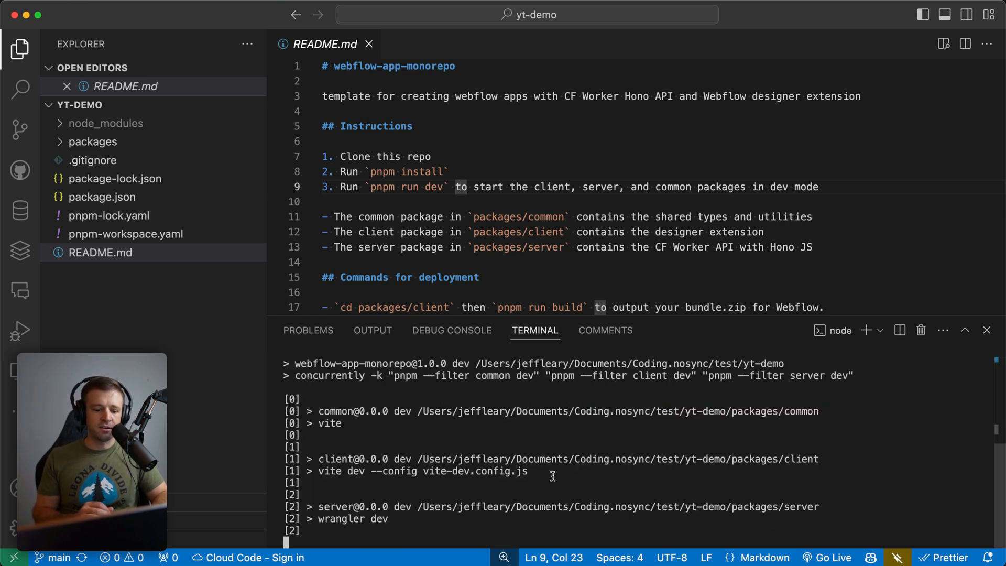
key("ctrl+c")
type("pnpm")
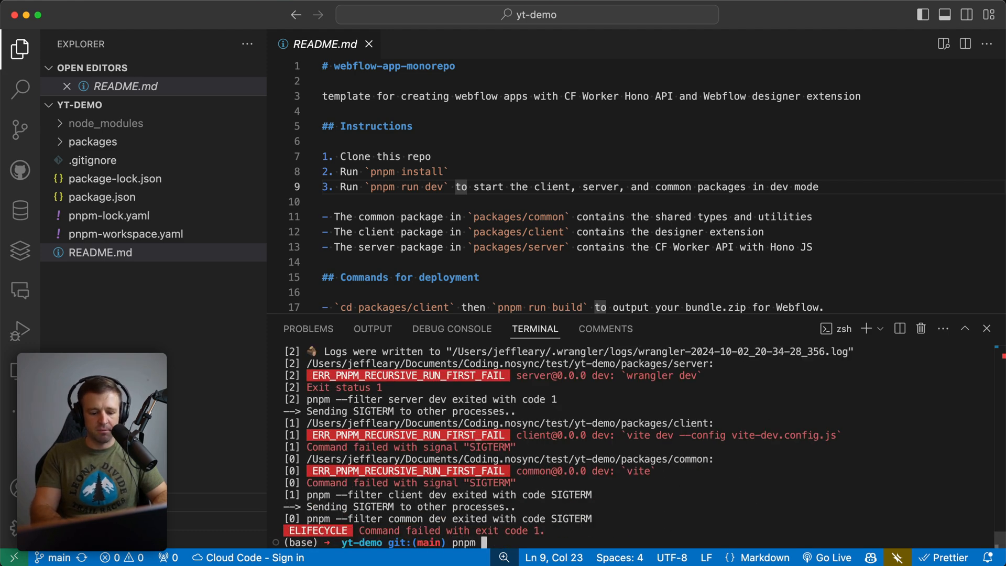
- Run pnpm run build in packages/common, then rerun pnpm run dev from the root
type("run")
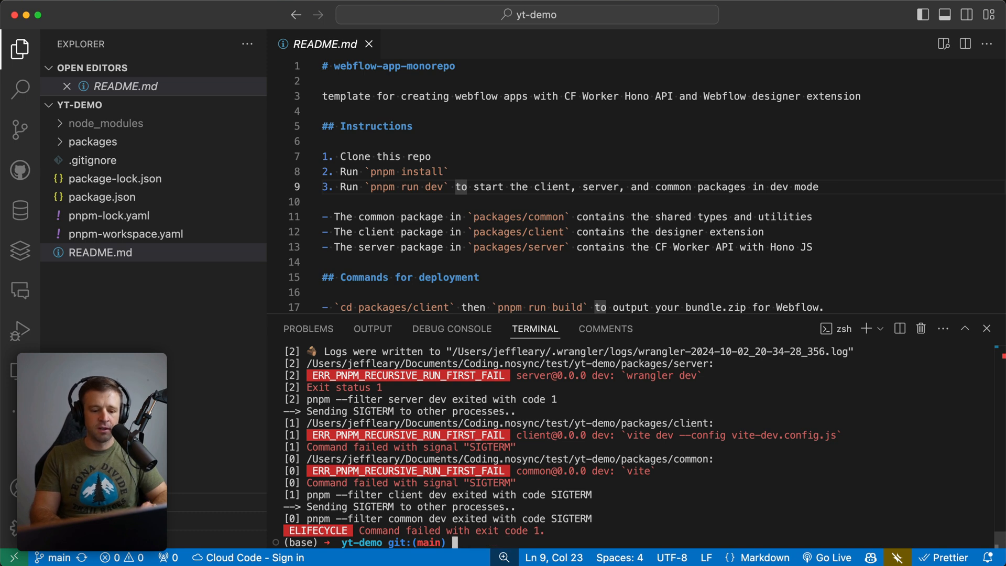
type("cd pac")
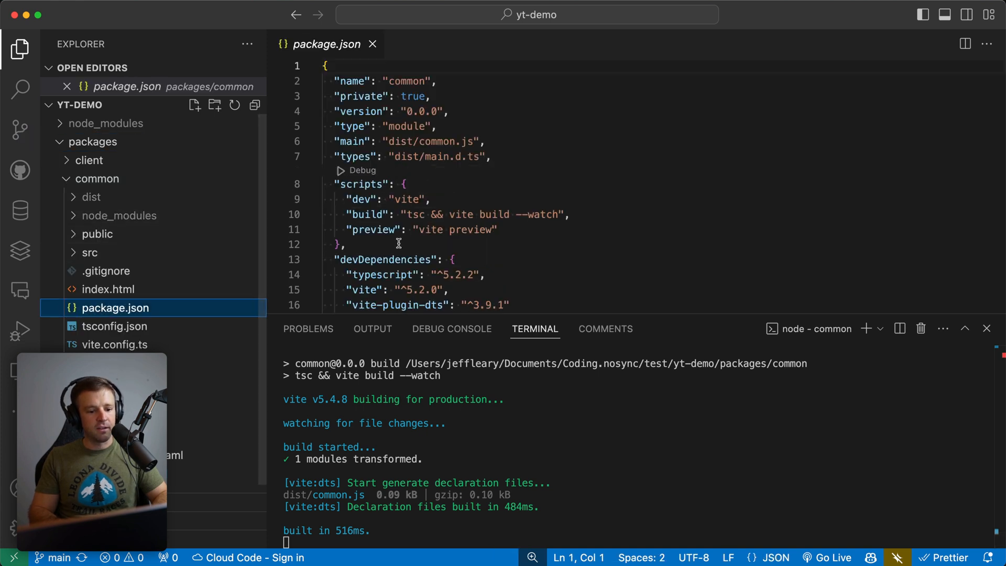
double_click(367, 214)
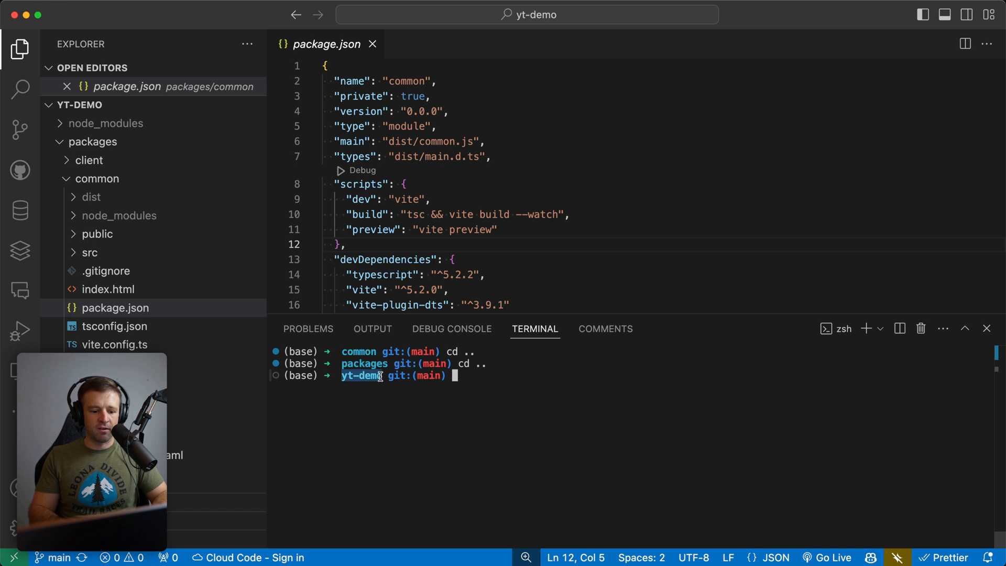
type("pnpm")
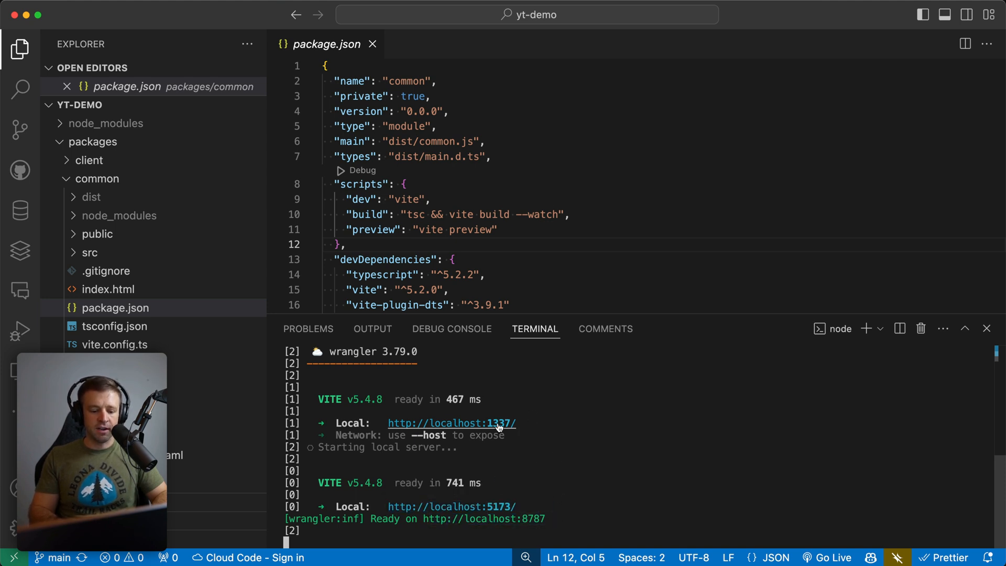
- Open the client app at localhost:1337, increment its count, and view the DevTools console
left_click(452, 423)
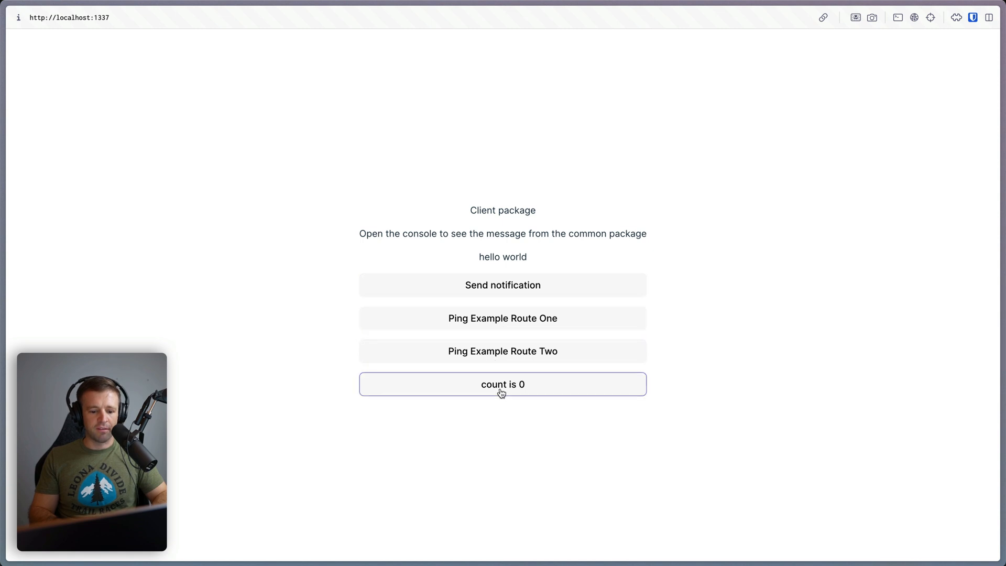
left_click(503, 384)
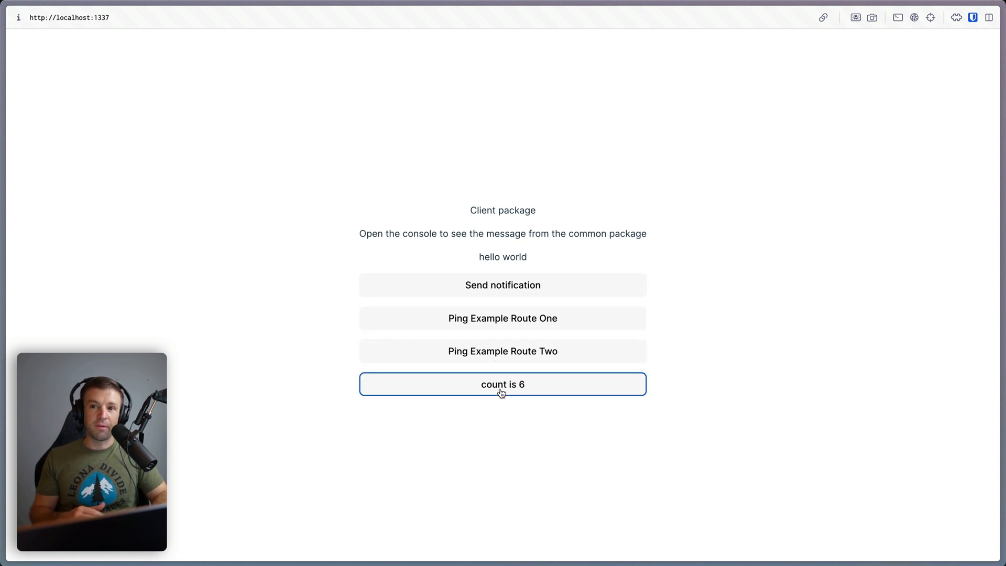
key("F12")
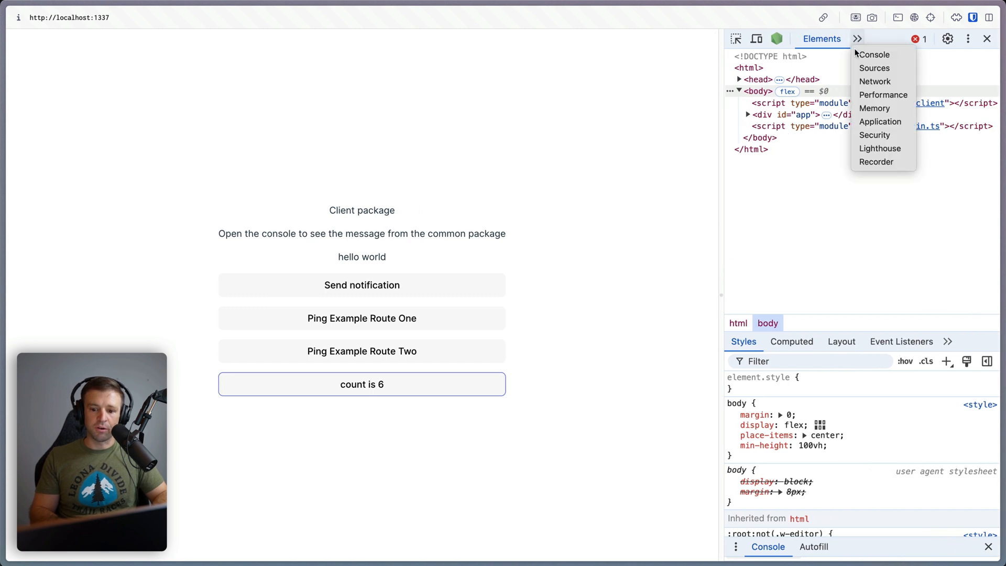
left_click(874, 55)
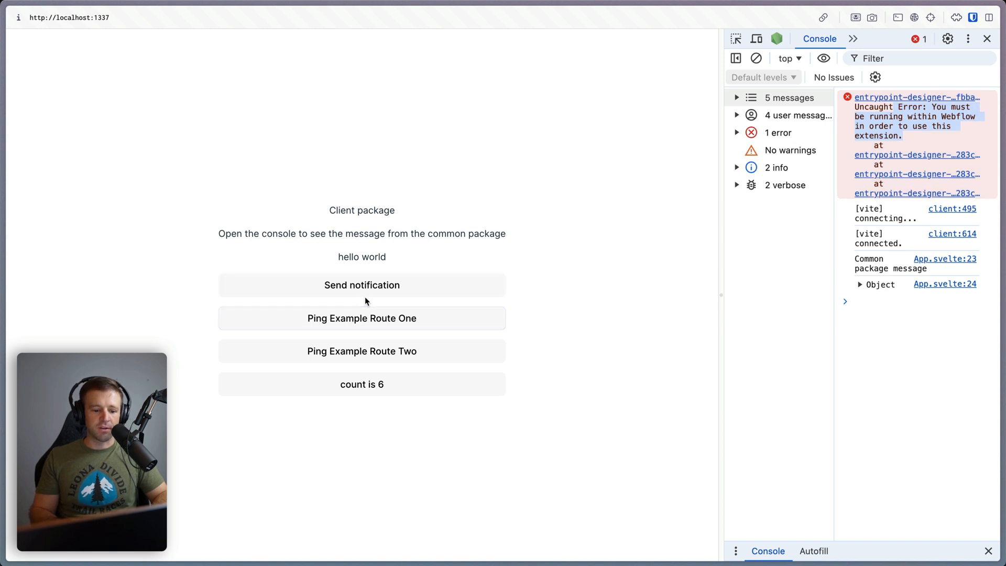
left_click(361, 286)
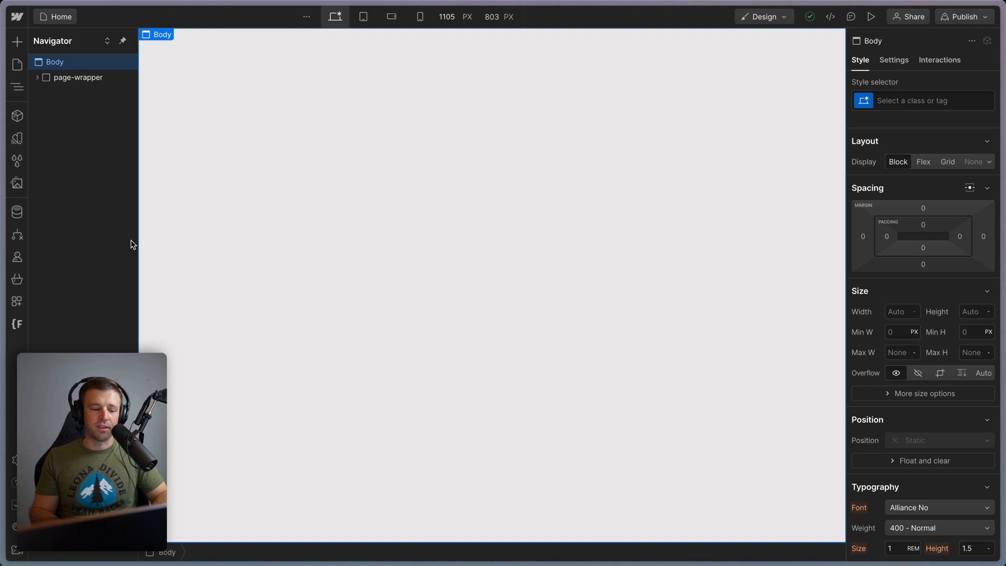
- Launch Placeholder Bae as a development app from Webflow's Apps panel and trigger a notification
left_click(16, 302)
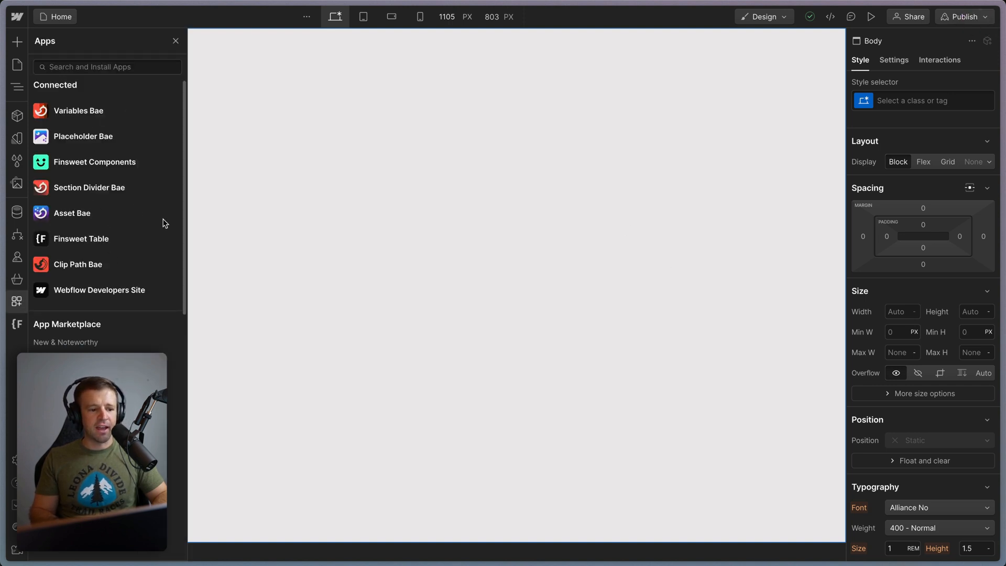
left_click(82, 137)
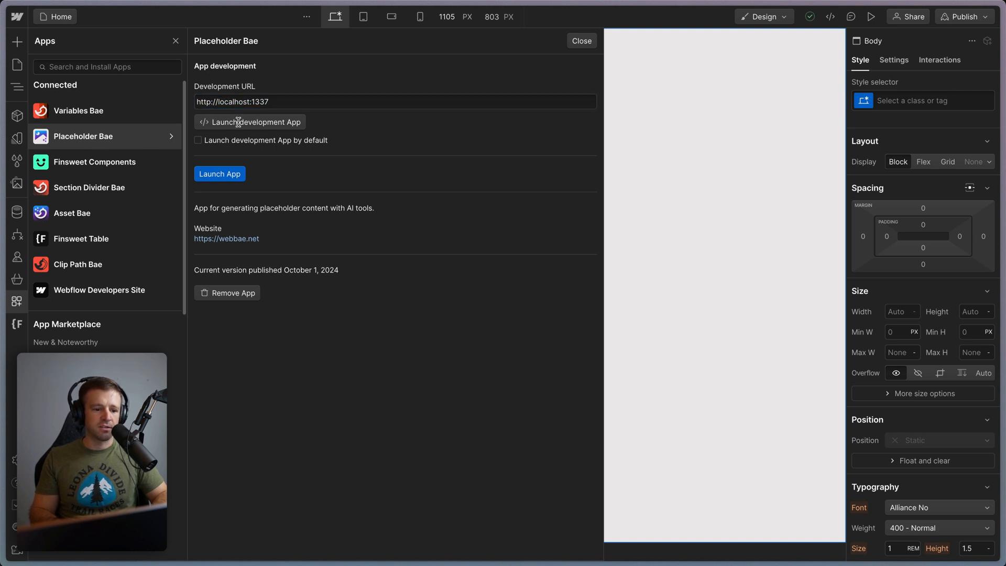
left_click(220, 174)
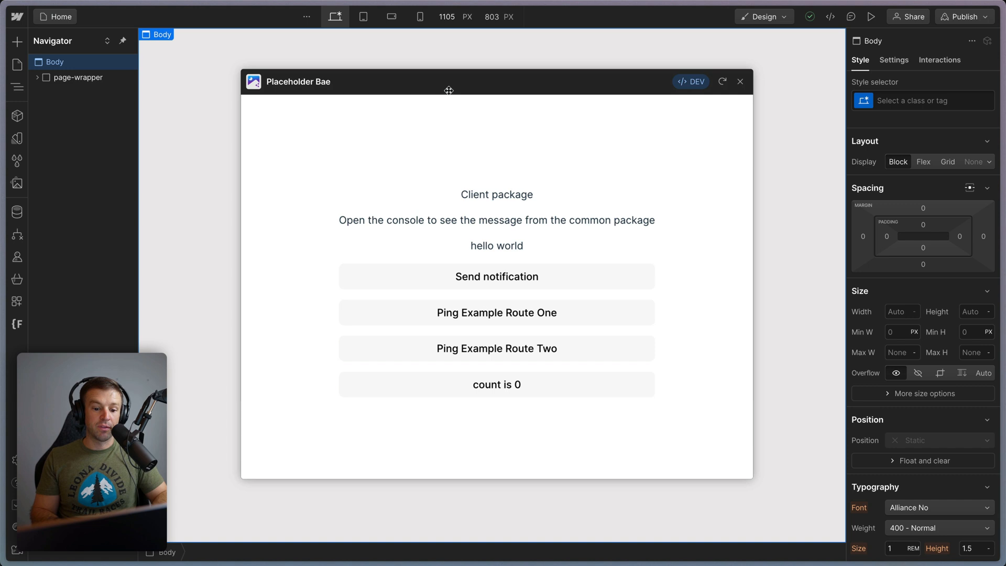
left_click(496, 385)
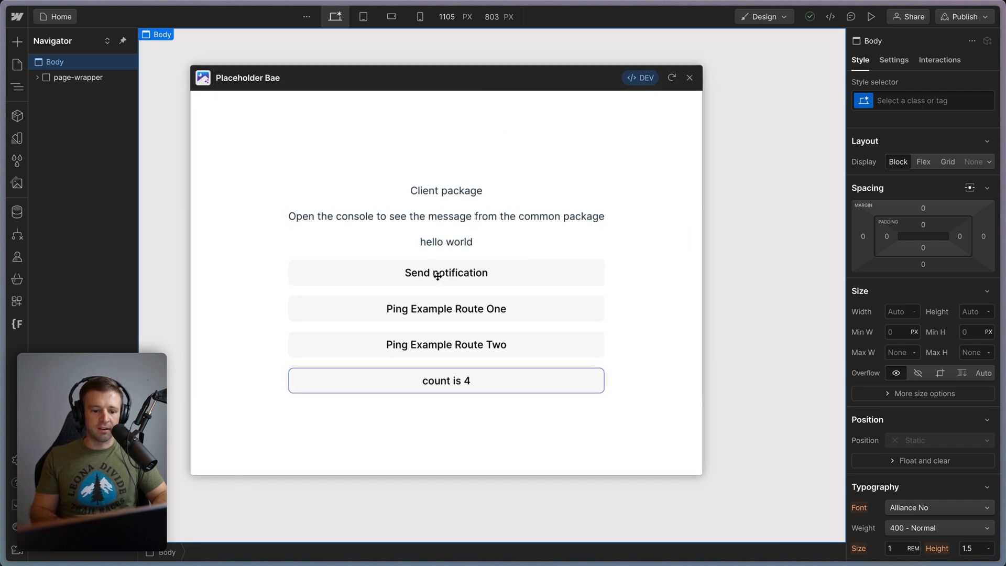
left_click(446, 272)
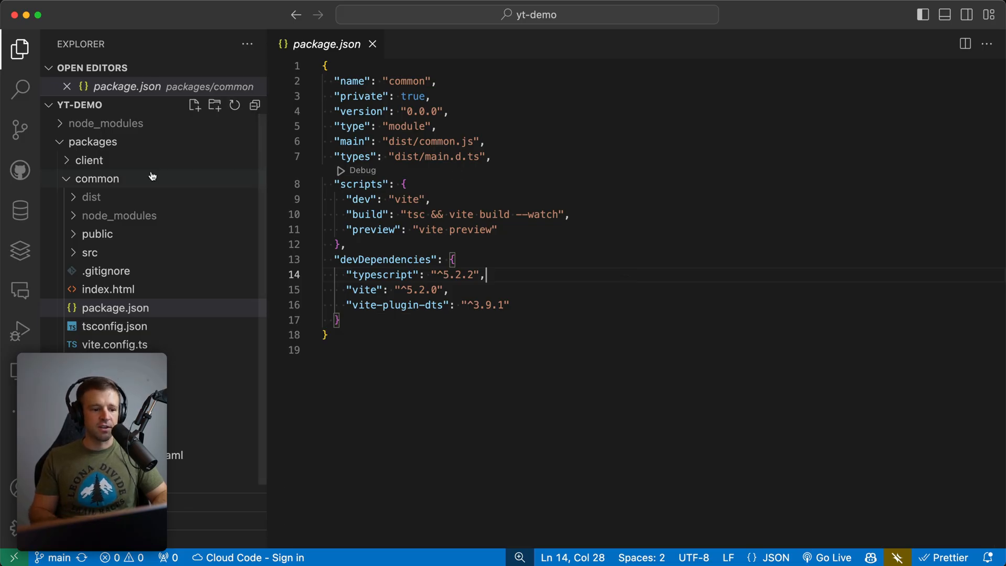
- Open packages/server/src/index.ts, highlight the obj variable, then expand the common folder
left_click(96, 178)
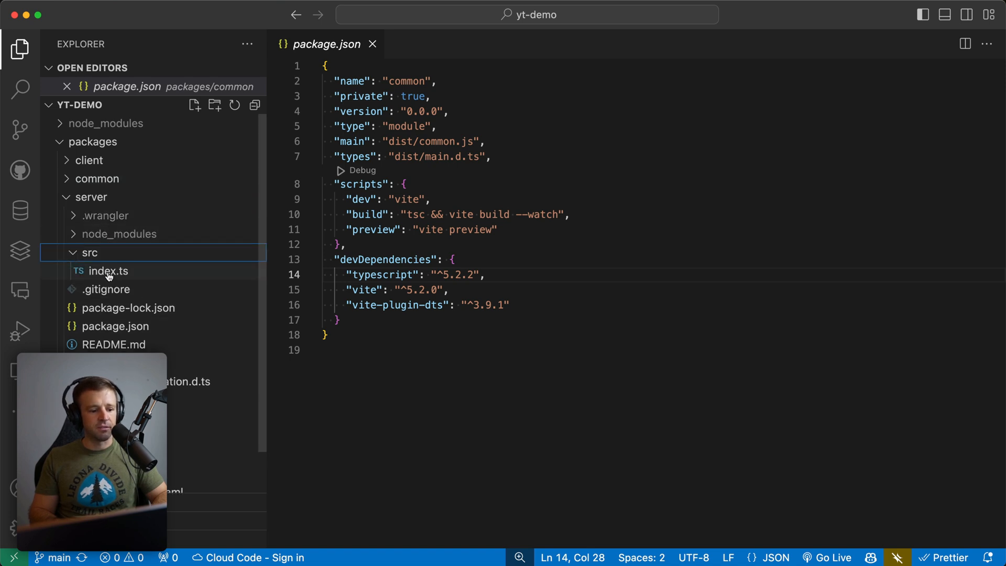
left_click(108, 271)
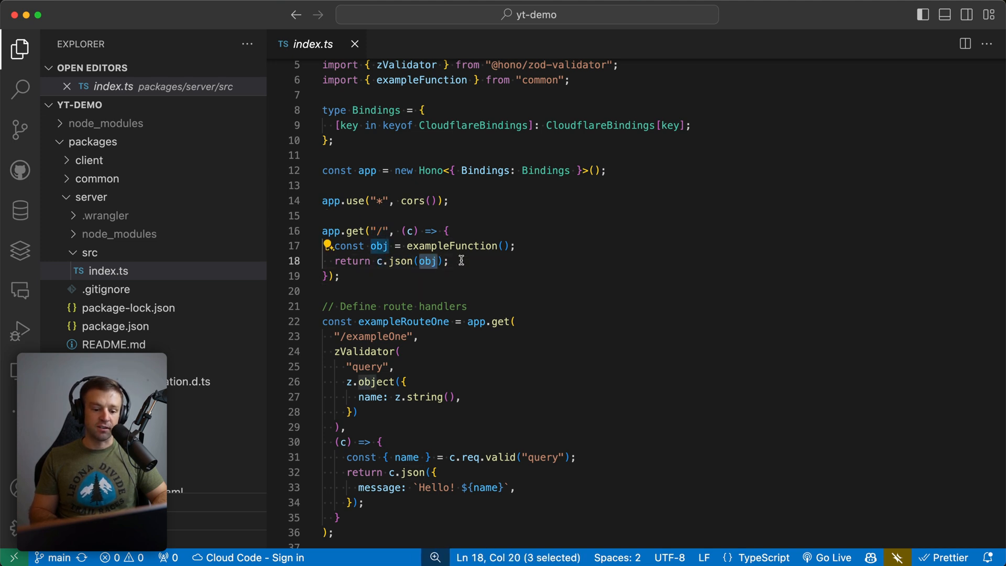
double_click(451, 246)
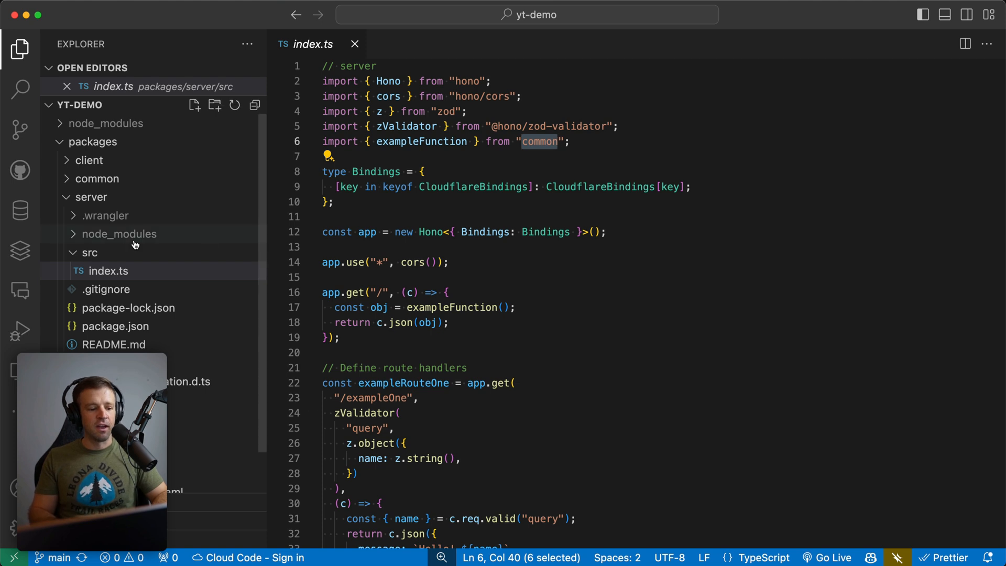
left_click(97, 178)
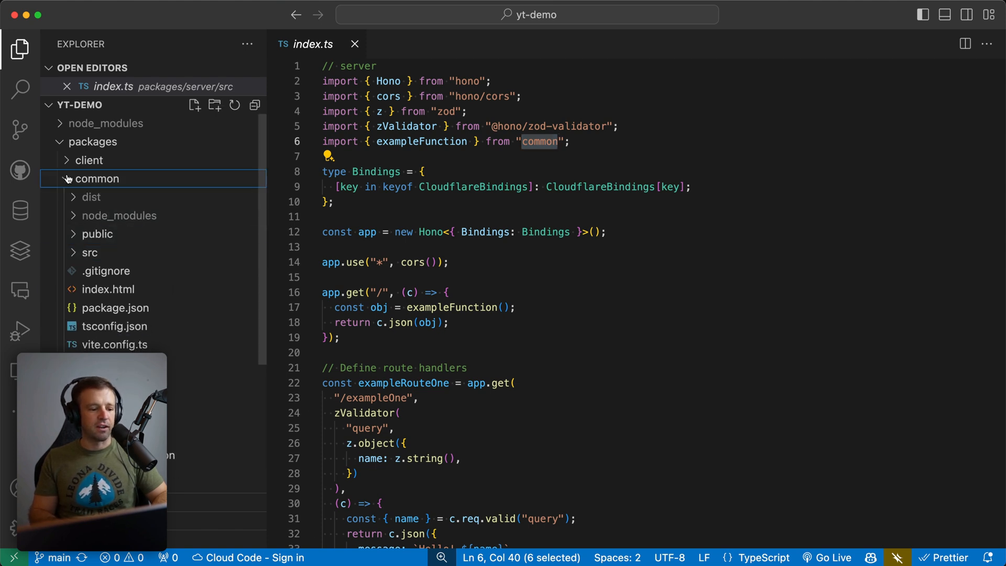
- View exampleFunction in packages/common/src/main.ts, then return to the server's index.ts
left_click(91, 252)
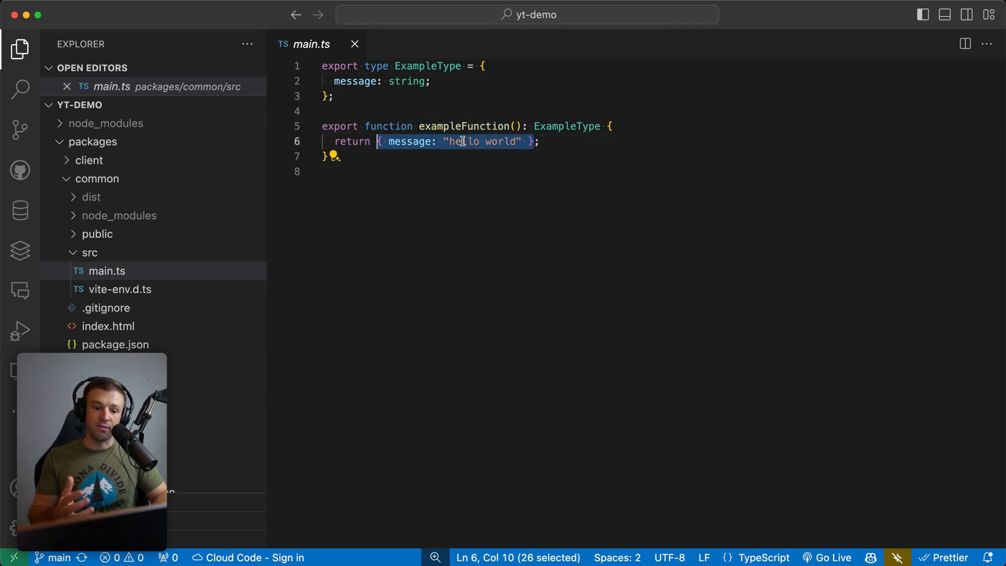
left_click(497, 172)
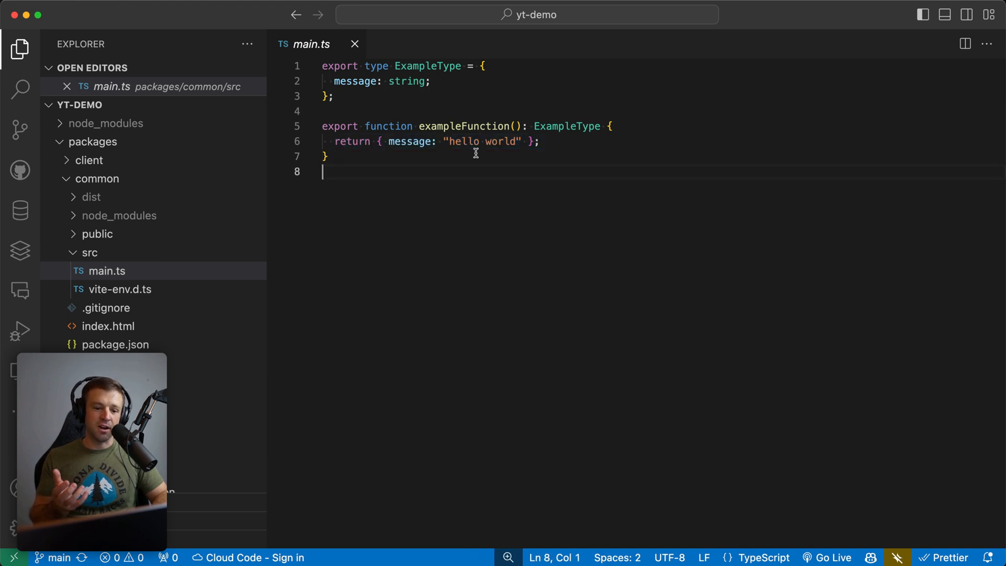
double_click(463, 126)
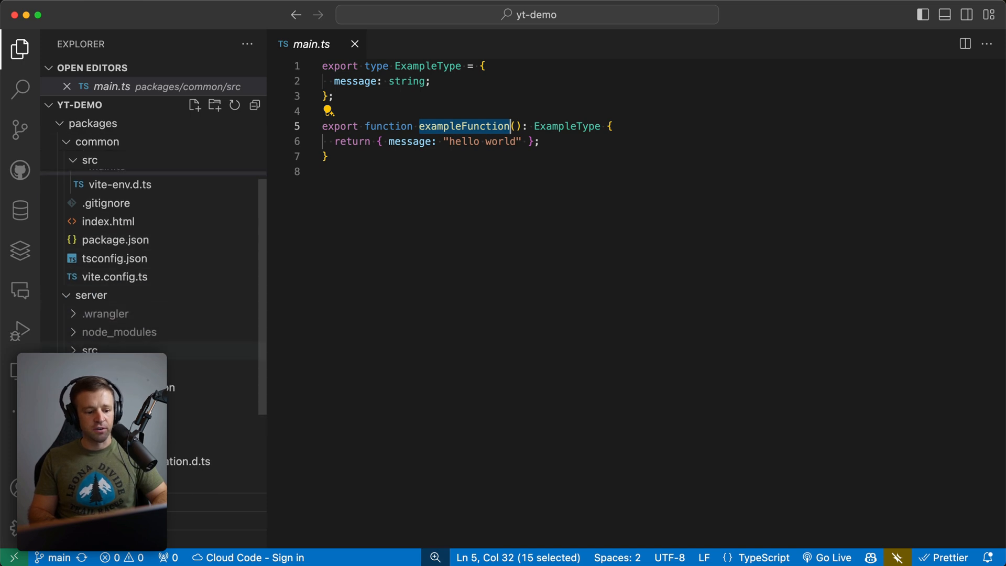
left_click(90, 295)
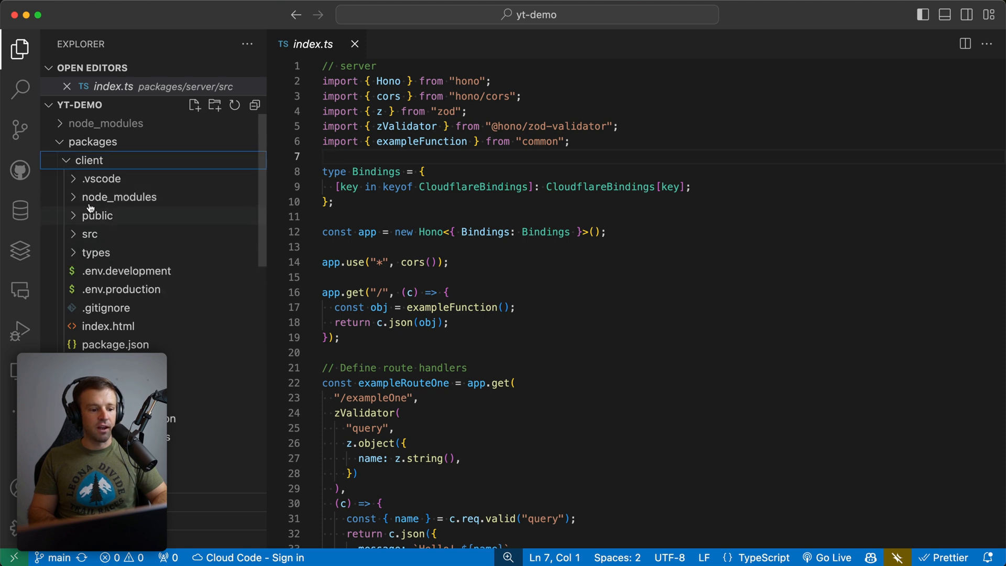
left_click(115, 307)
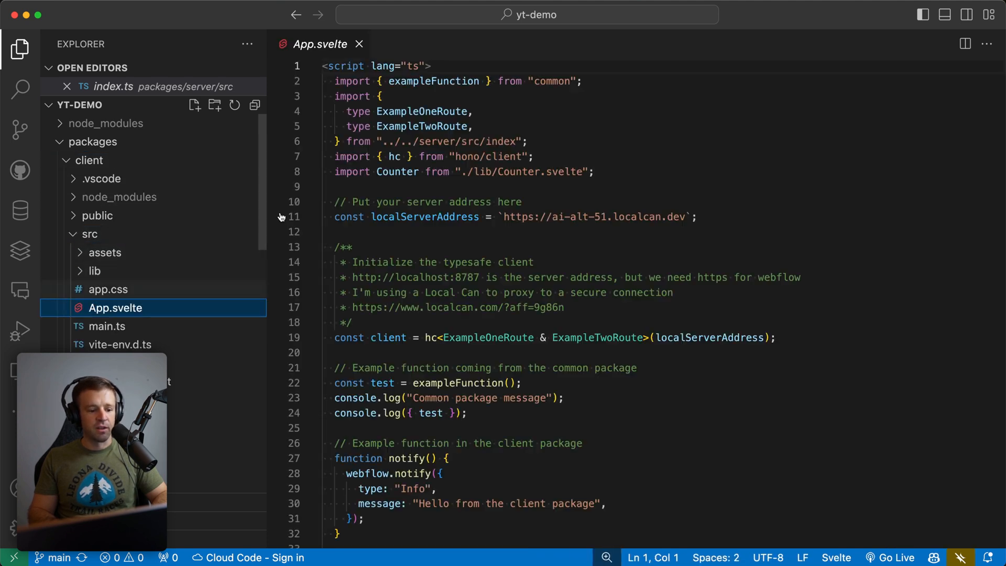
double_click(434, 80)
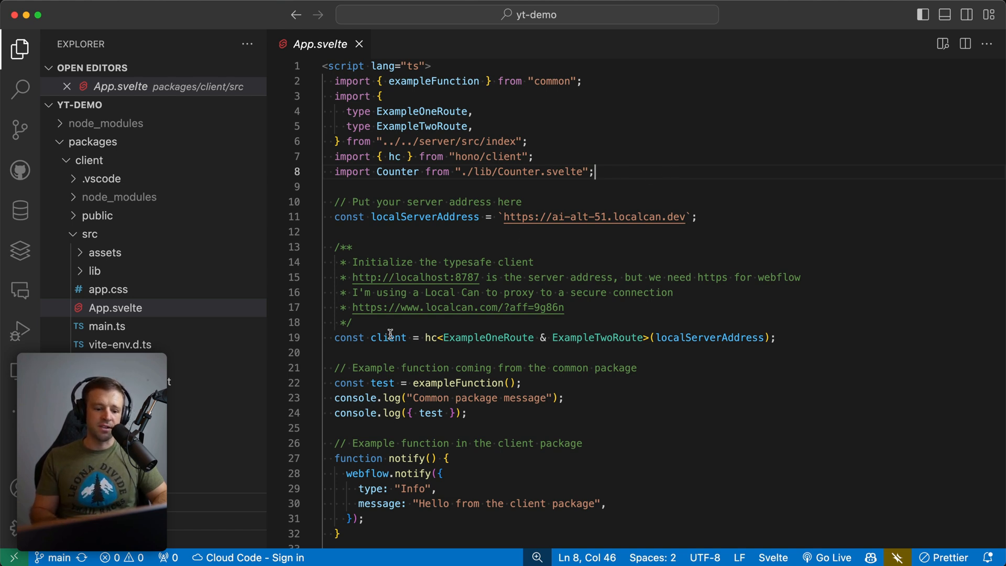
double_click(431, 338)
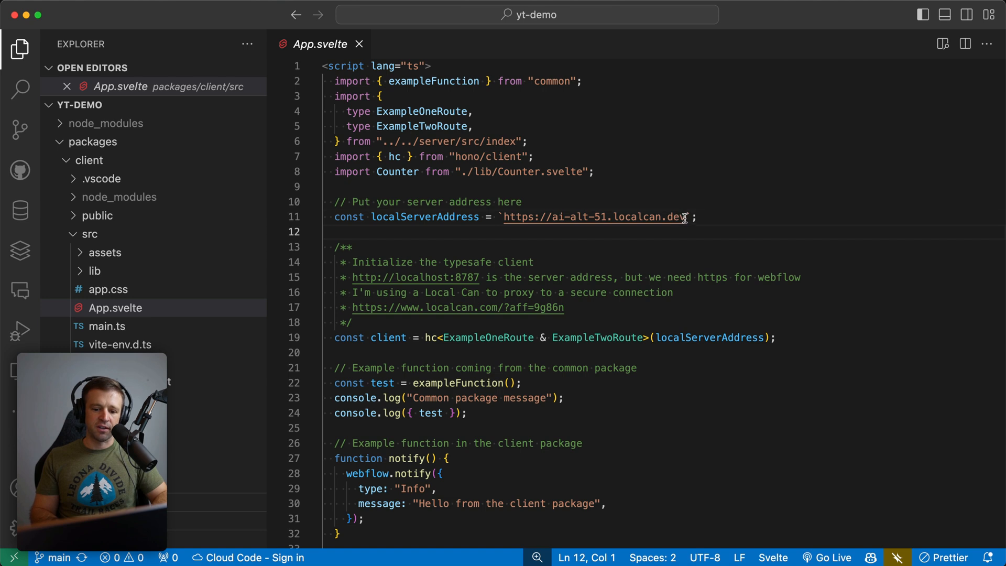
type("http:")
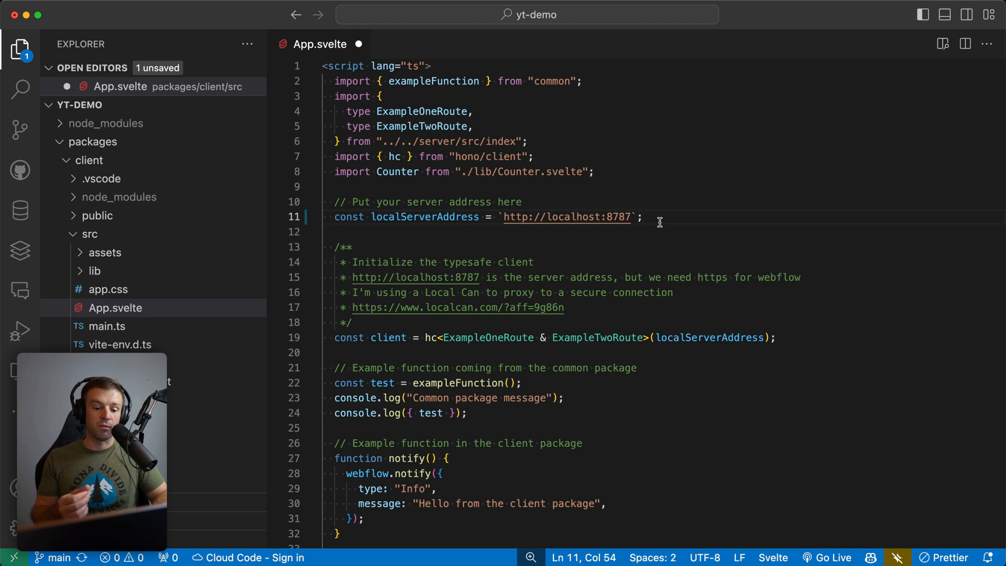
key("cmd+s")
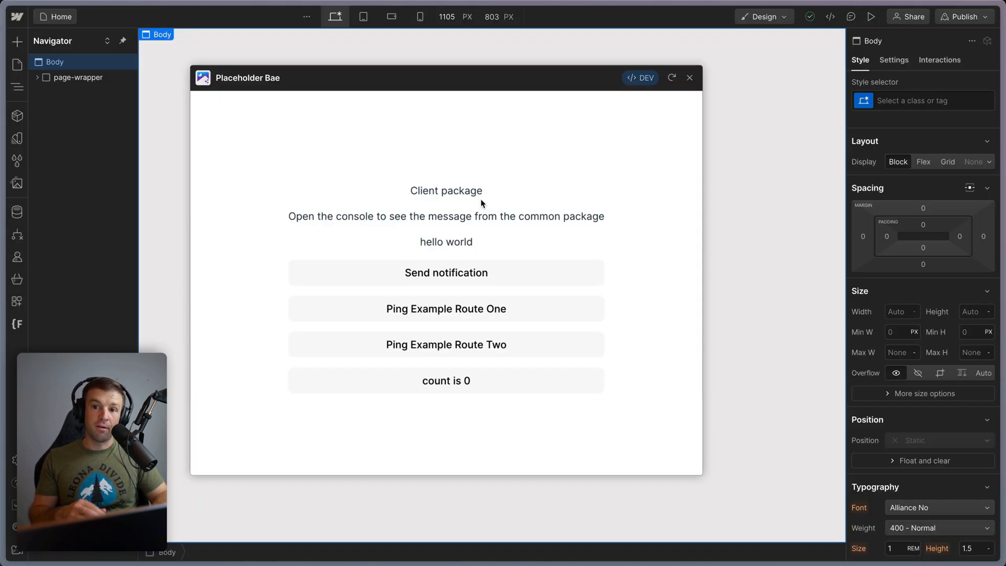
- Ping Example Routes One and Two, dismiss the toast, and increment the Placeholder Bae counter
left_click(445, 309)
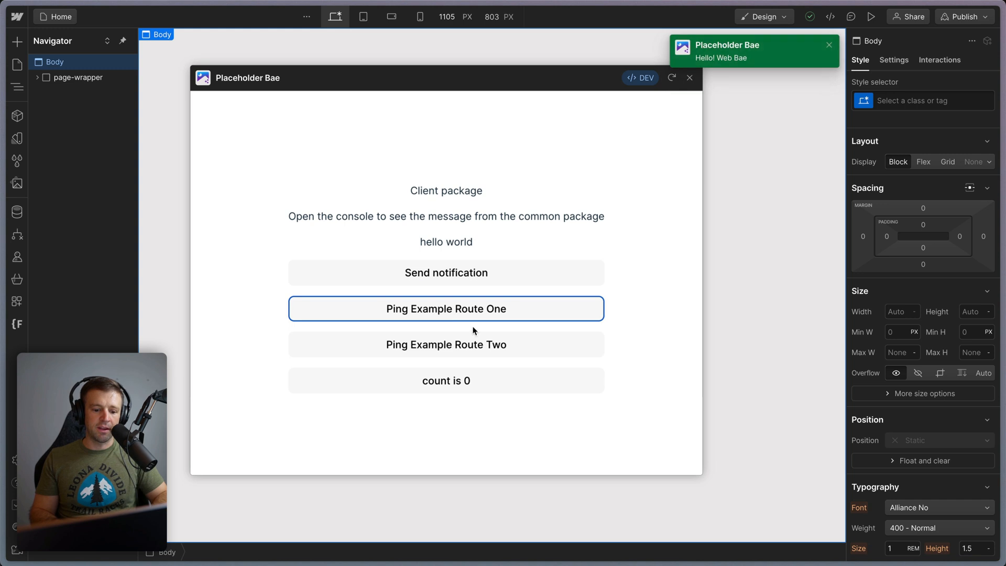
mouse_move(498, 262)
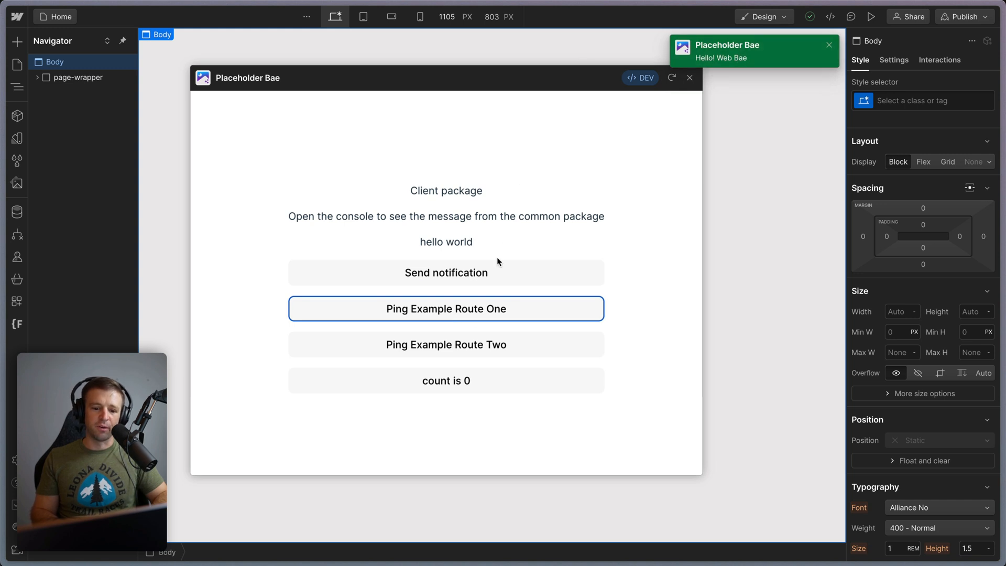
left_click(446, 344)
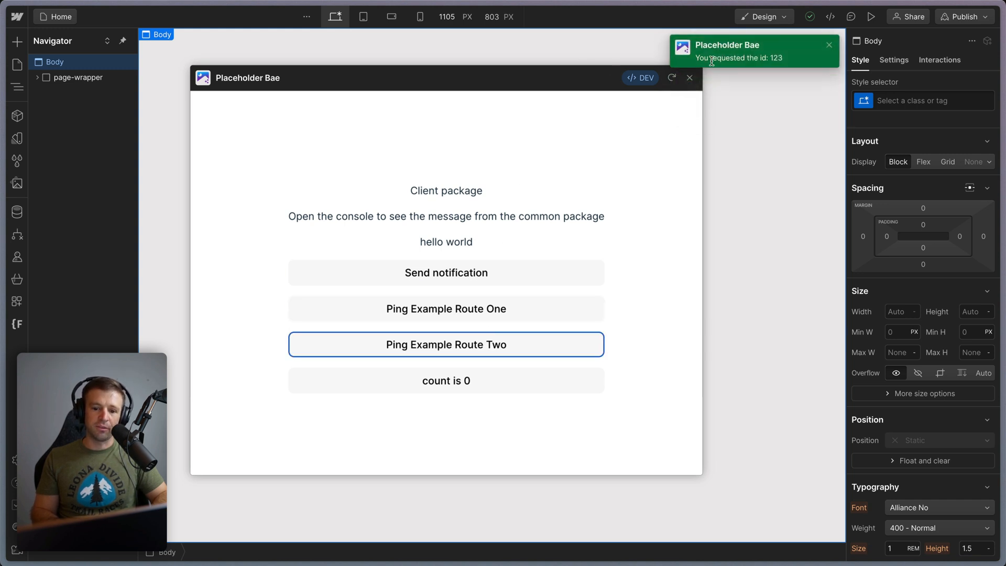
left_click(445, 272)
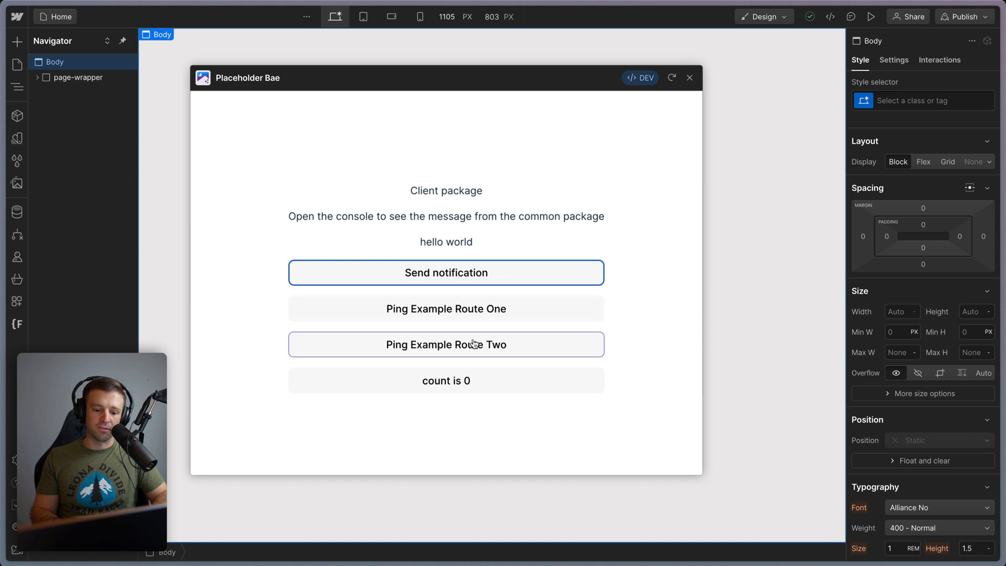
left_click(446, 380)
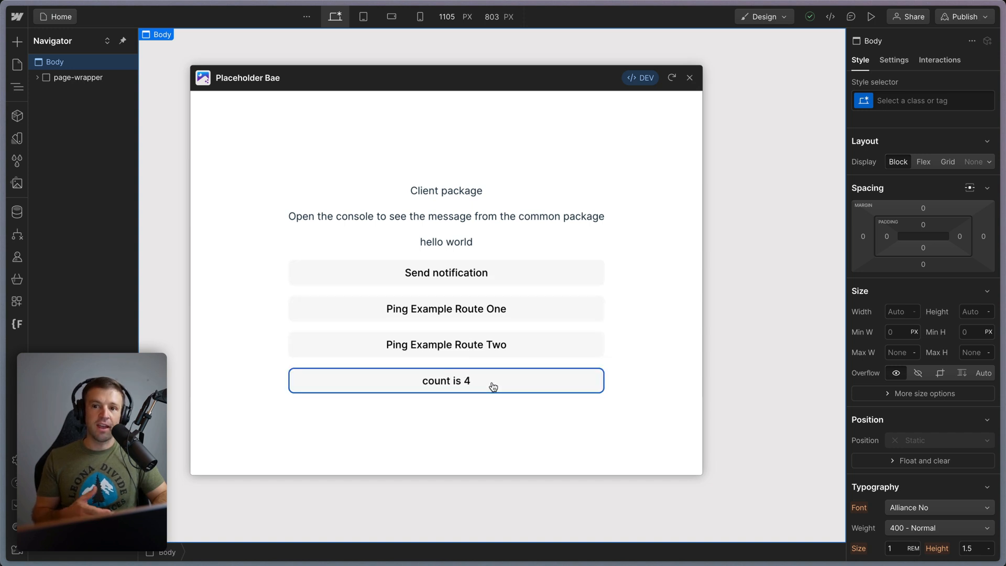
mouse_move(467, 333)
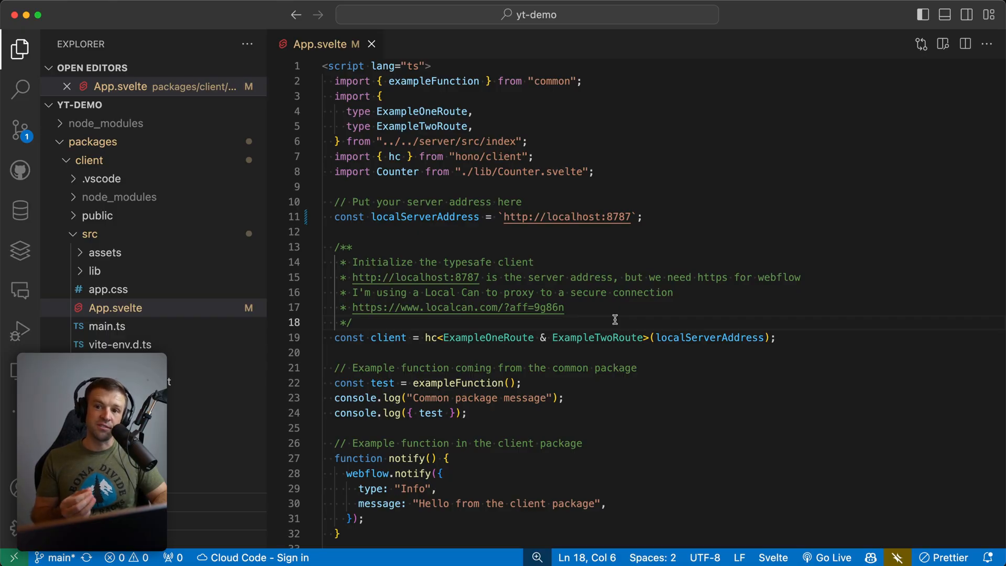
left_click(601, 217)
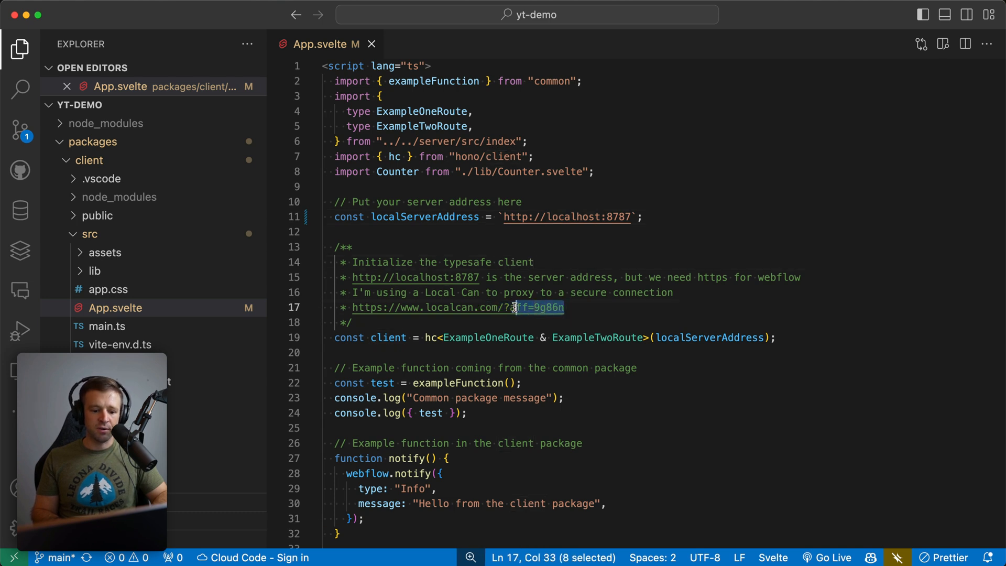
left_click(635, 216)
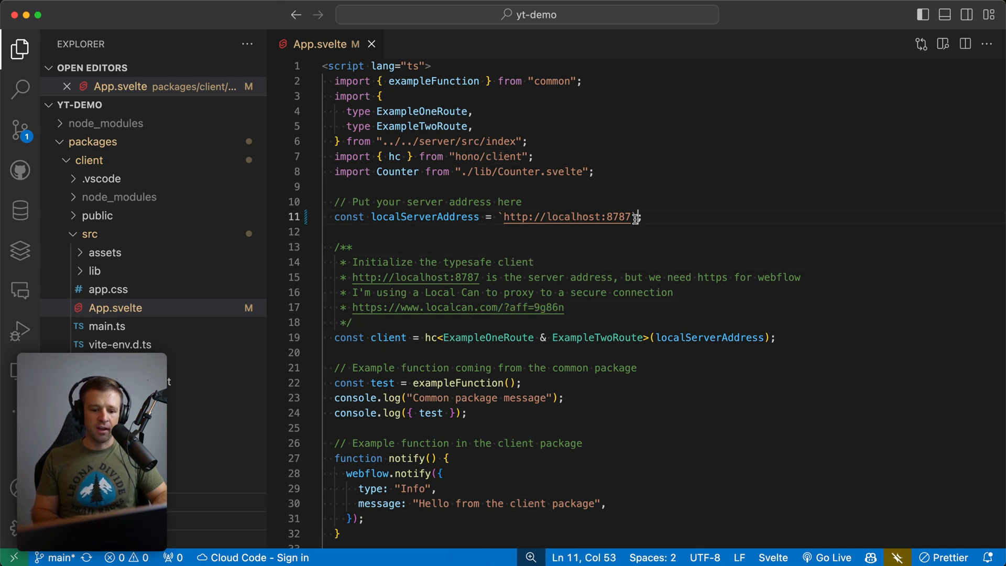
type("https://api-alt-51.localcan.dev")
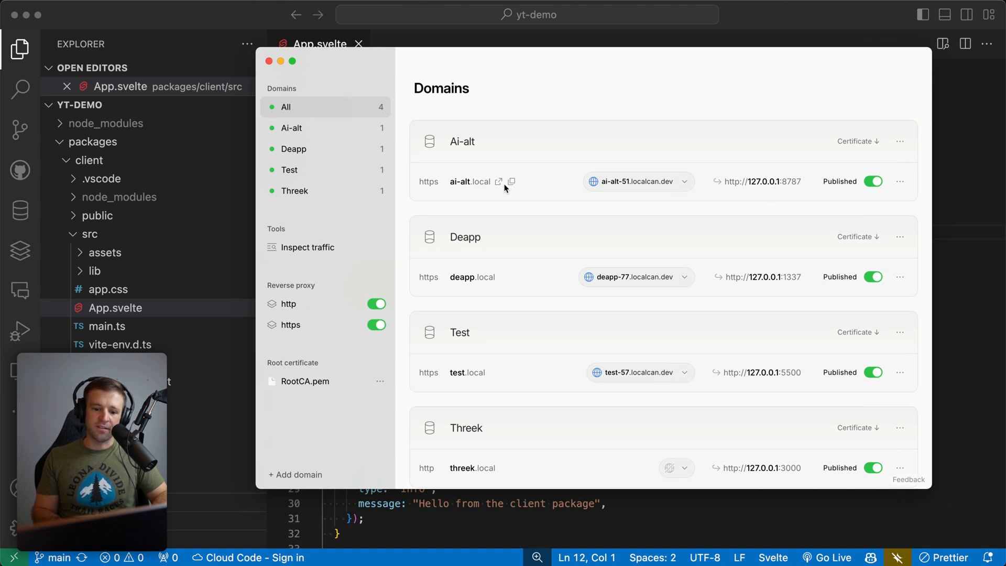
mouse_move(467, 182)
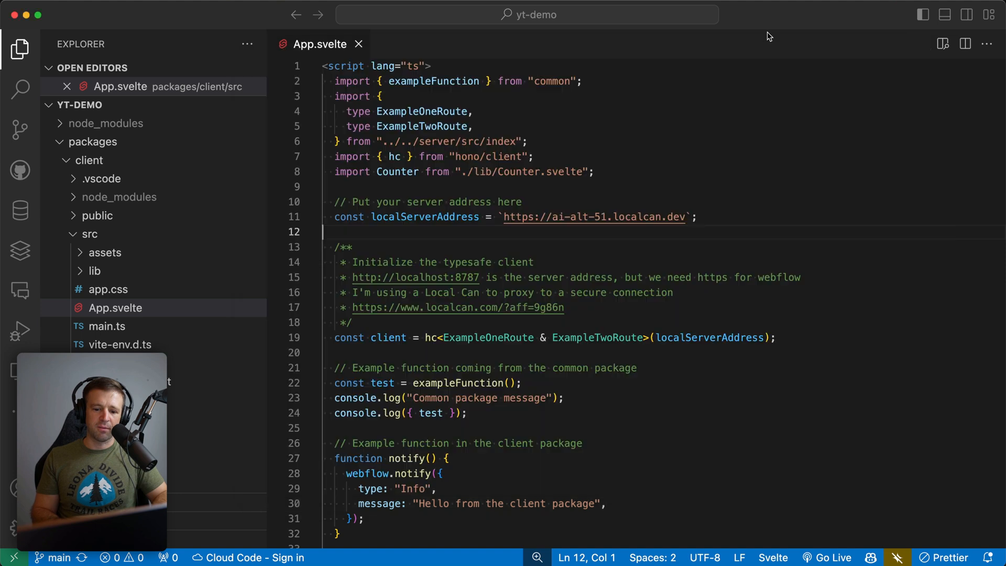
- In Webflow Designer, run Send notification and Ping Example Route Two from the extension panel
left_click_drag(505, 217, 684, 217)
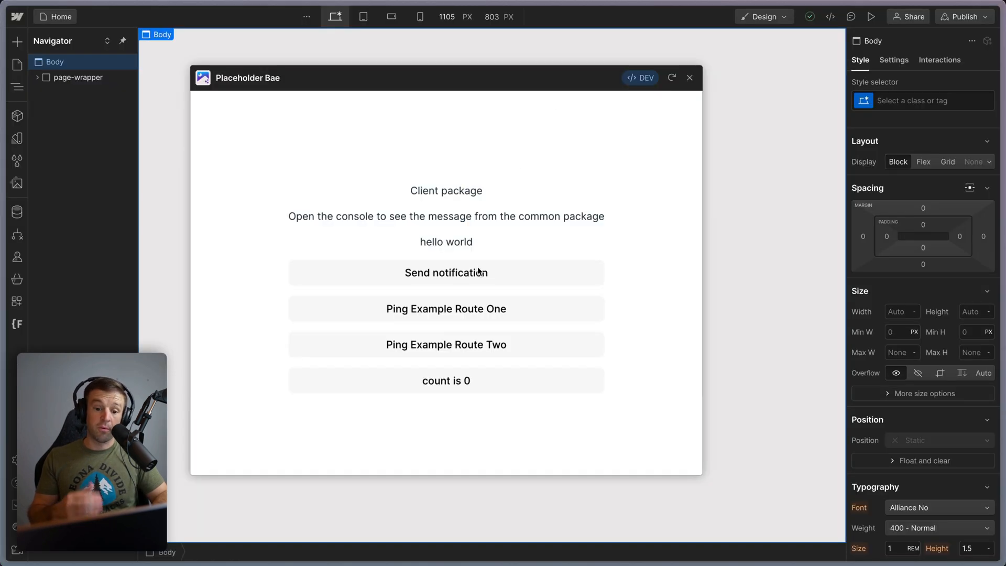
left_click(445, 344)
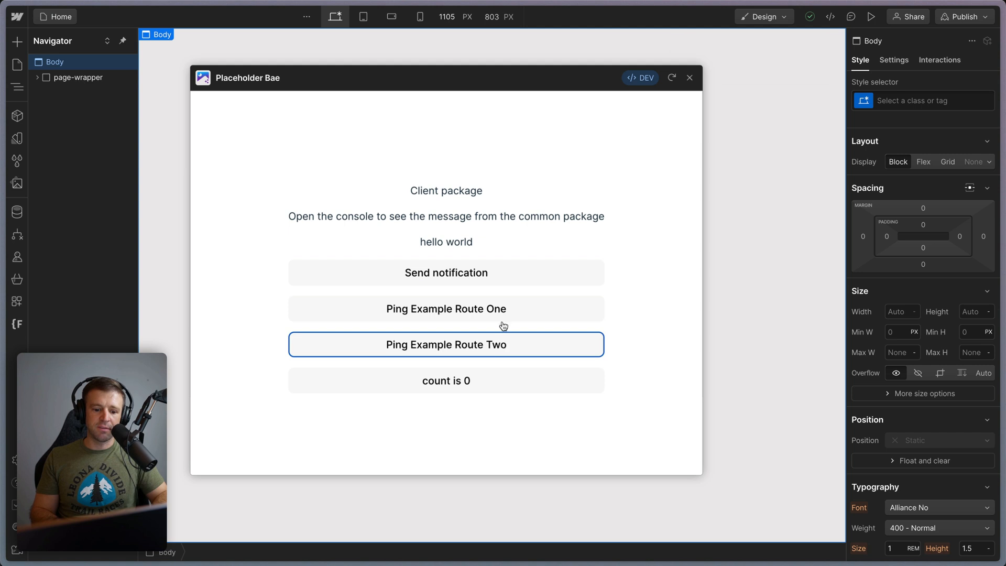
left_click(446, 309)
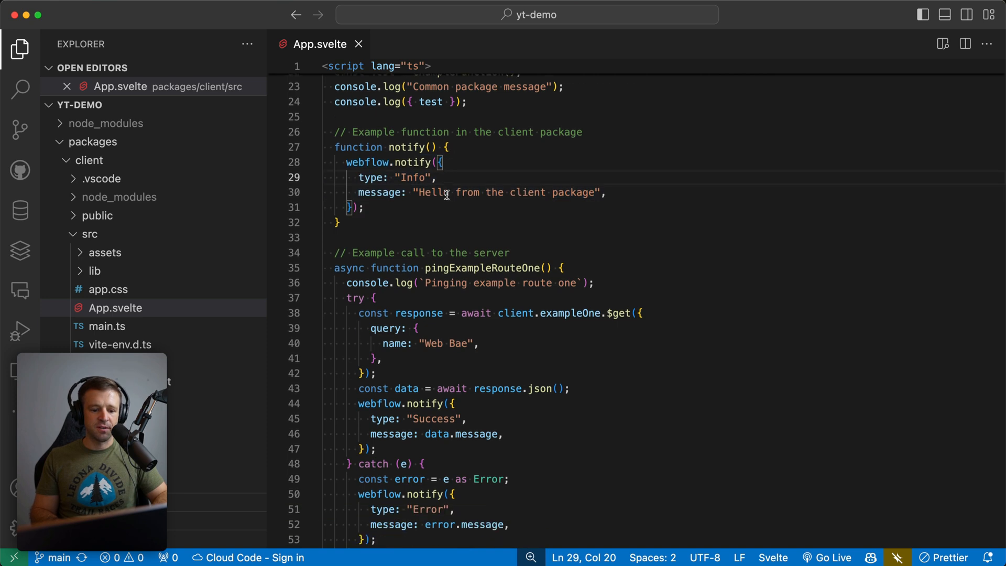
scroll("down", 3)
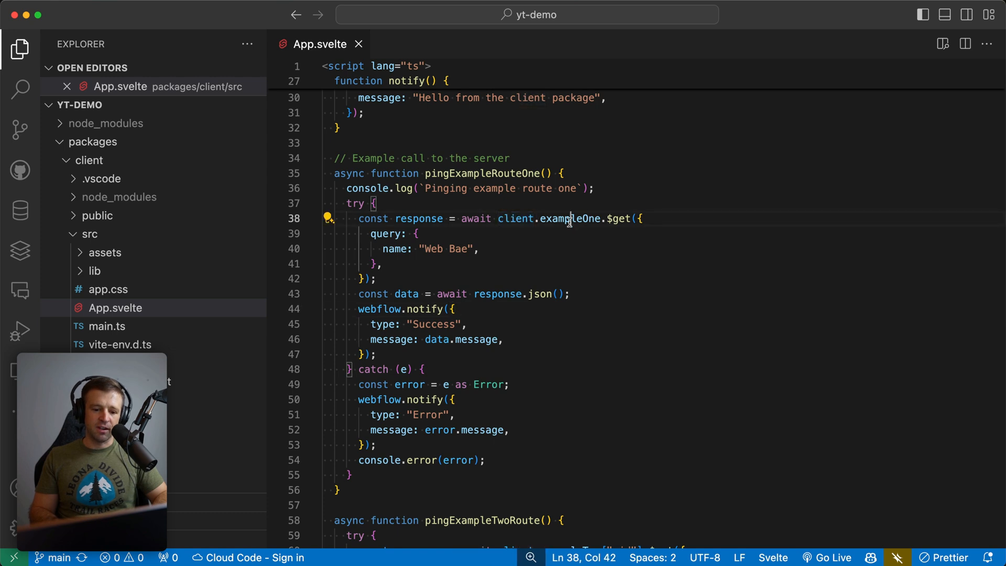
double_click(618, 218)
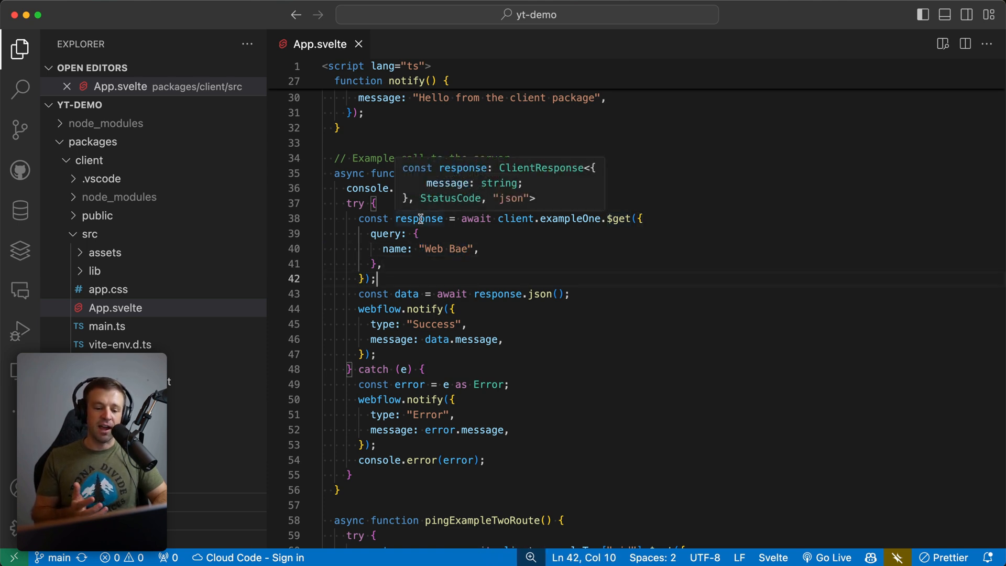
mouse_move(398, 318)
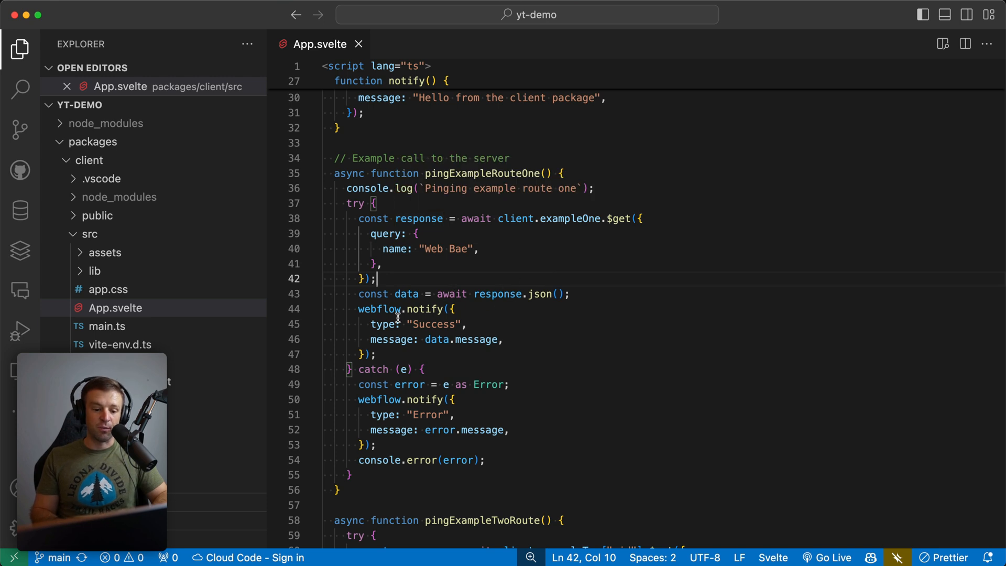
double_click(459, 340)
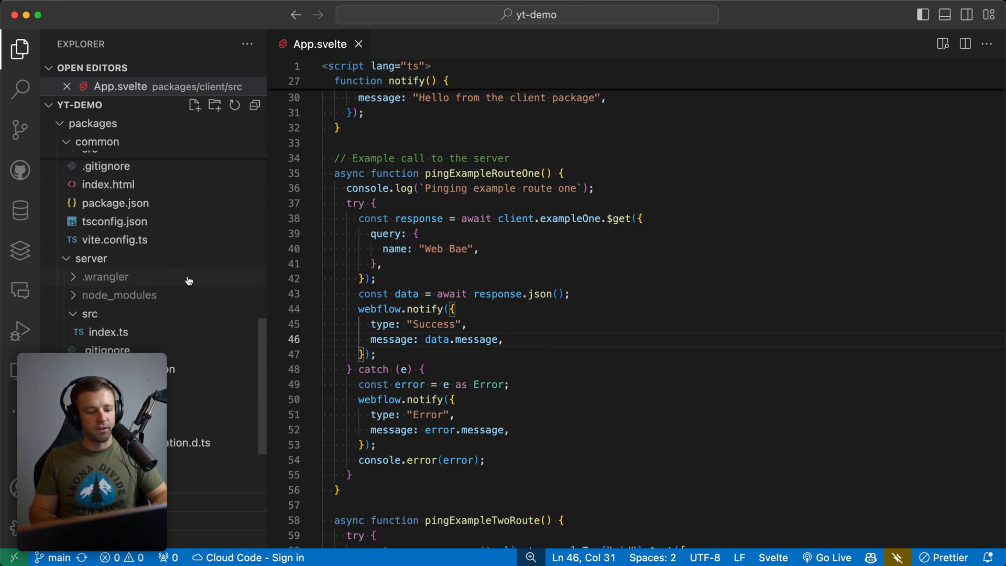
- Open packages/server/src/index.ts and highlight the exampleOne and exampleTwo validators and responses
left_click(106, 332)
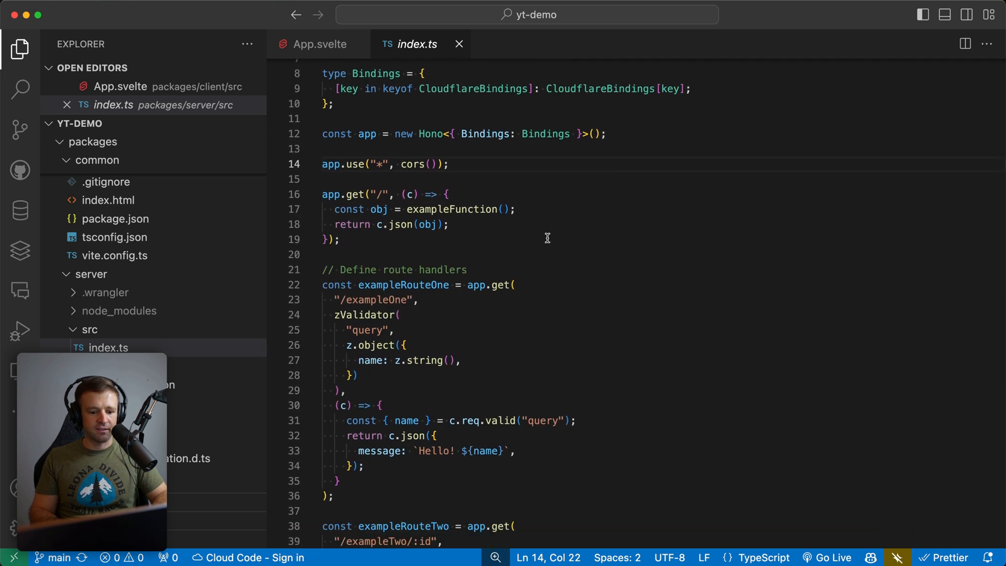
double_click(404, 240)
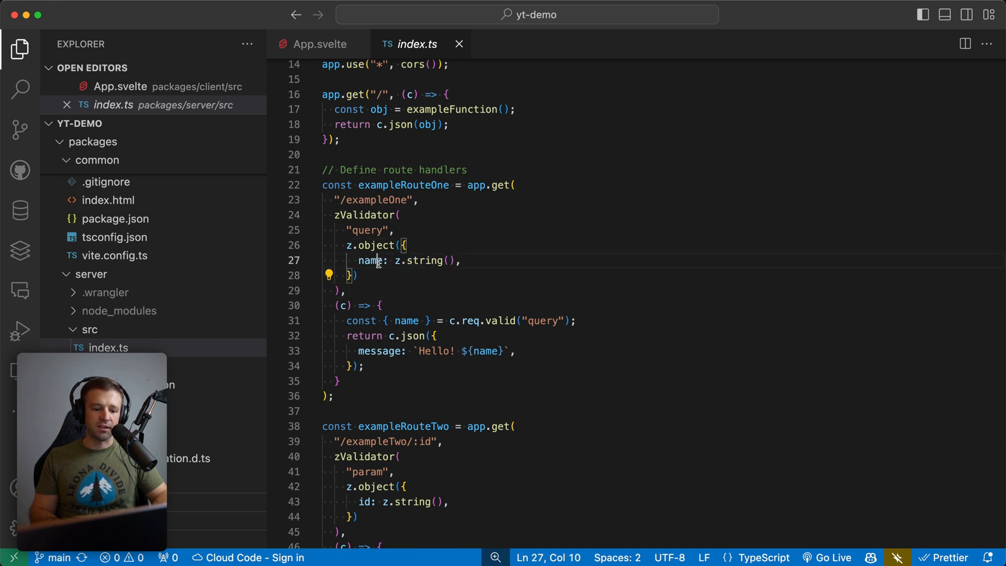
left_click(386, 232)
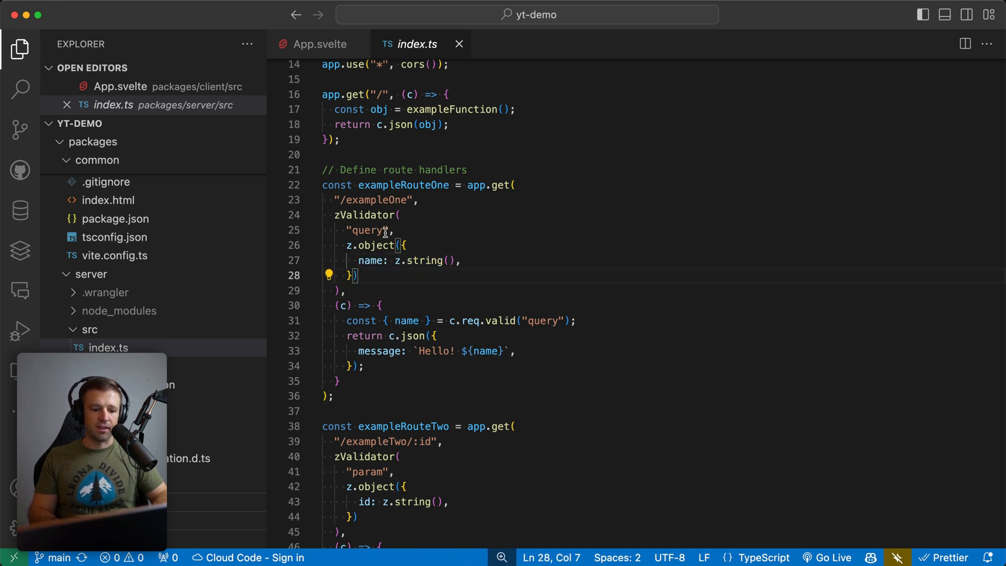
double_click(366, 231)
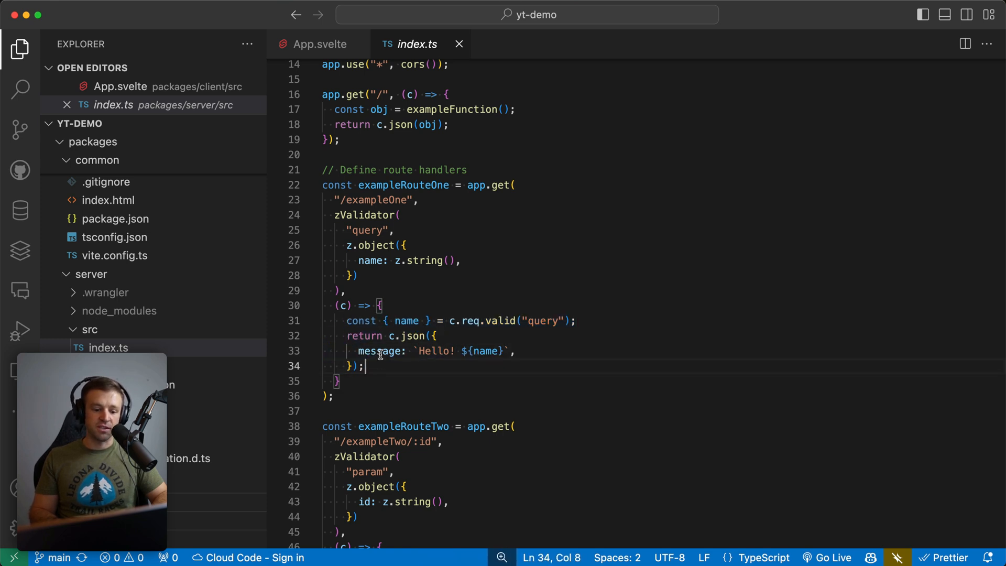
left_click_drag(421, 352, 501, 351)
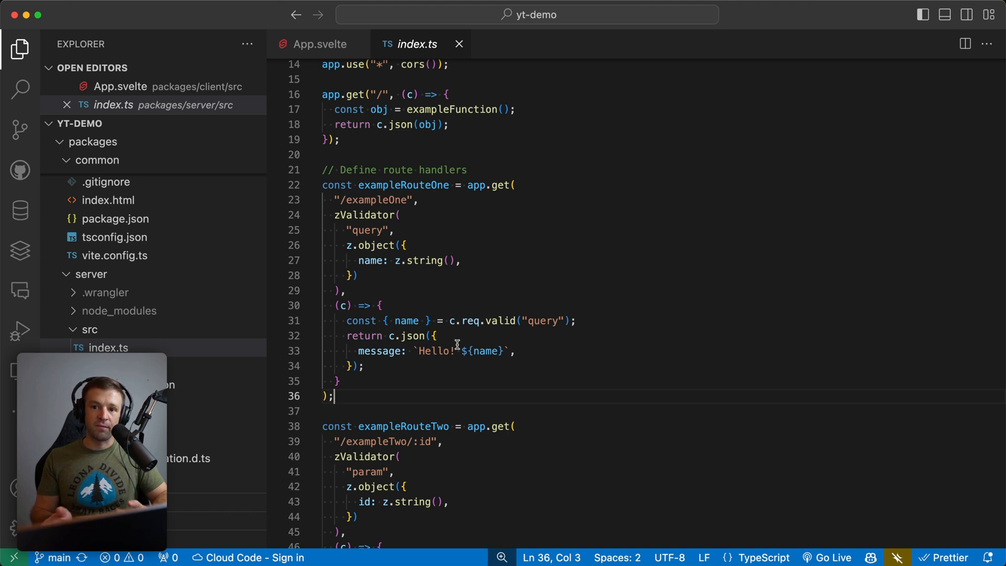
mouse_move(500, 335)
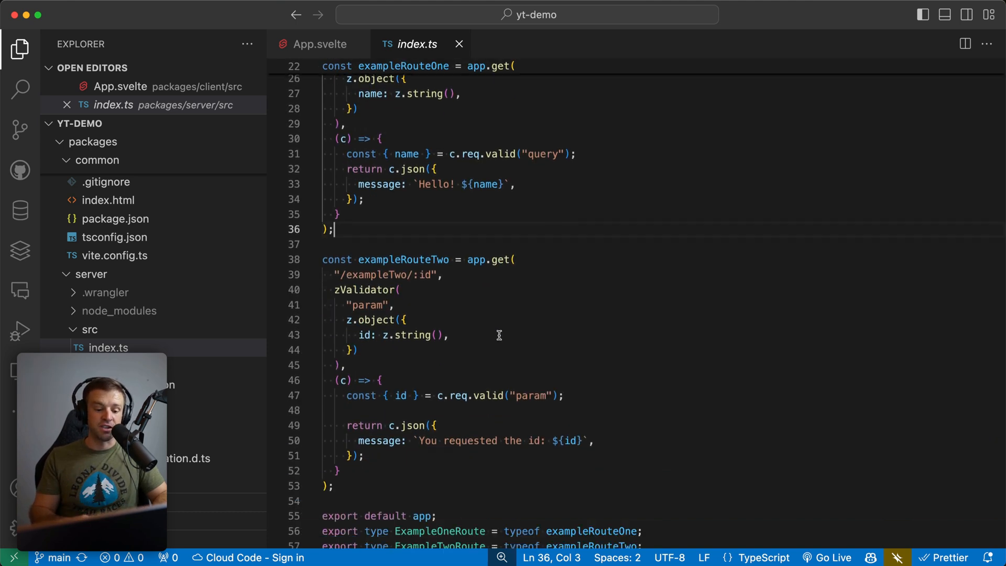
double_click(403, 143)
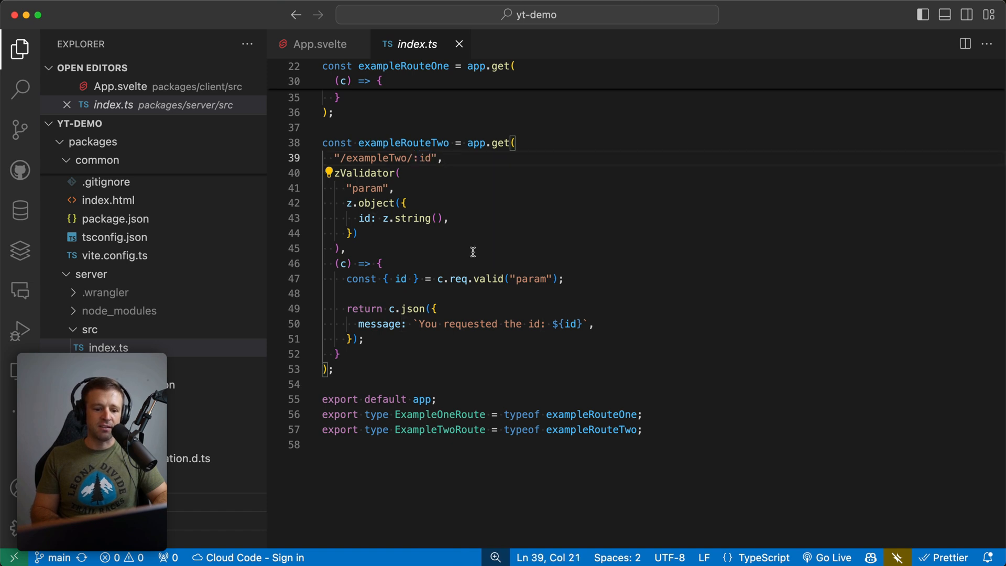
mouse_move(440, 204)
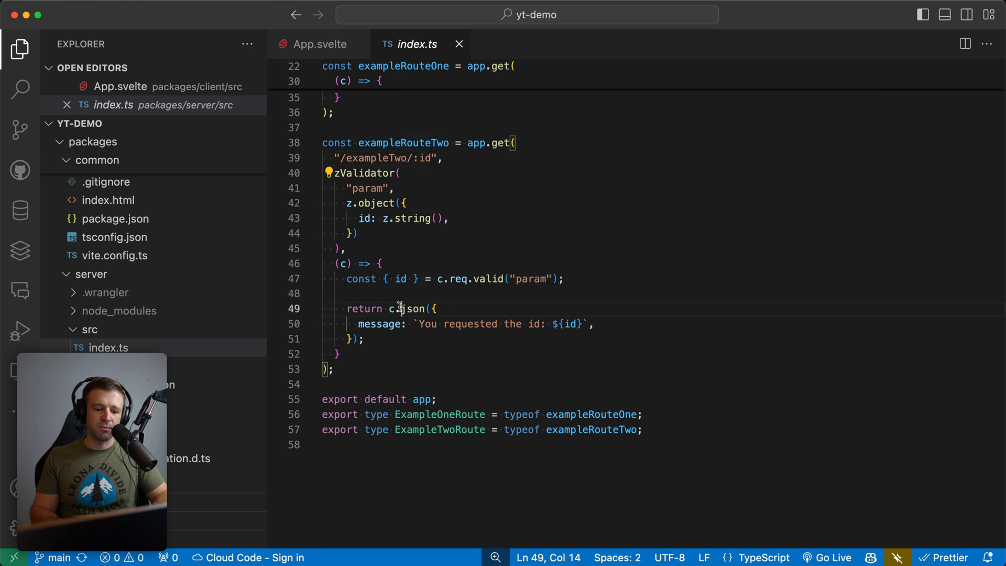
left_click_drag(420, 323, 546, 323)
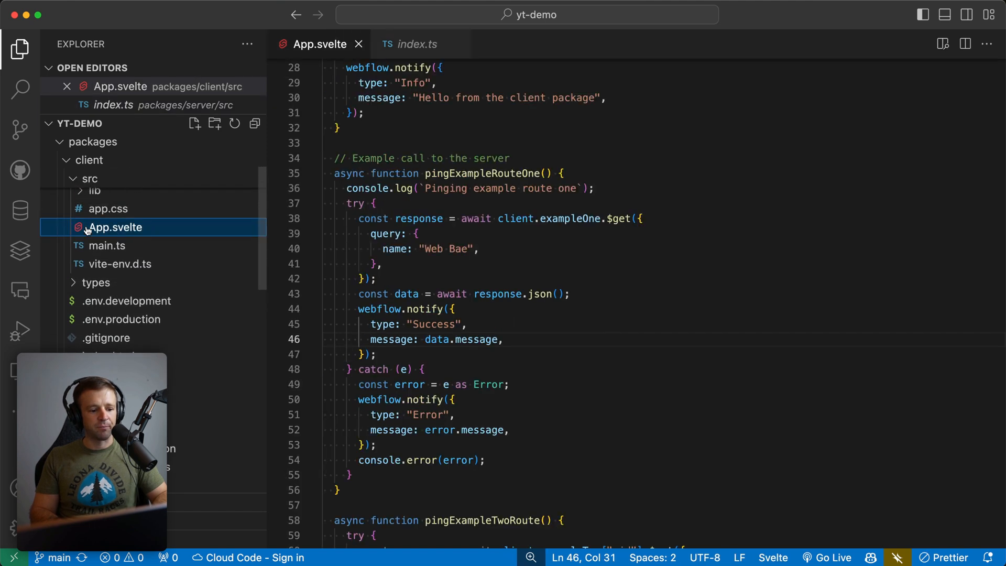
- In App.svelte, scroll to pingExampleRouteTwo and select the id value it sends
scroll("down", 3)
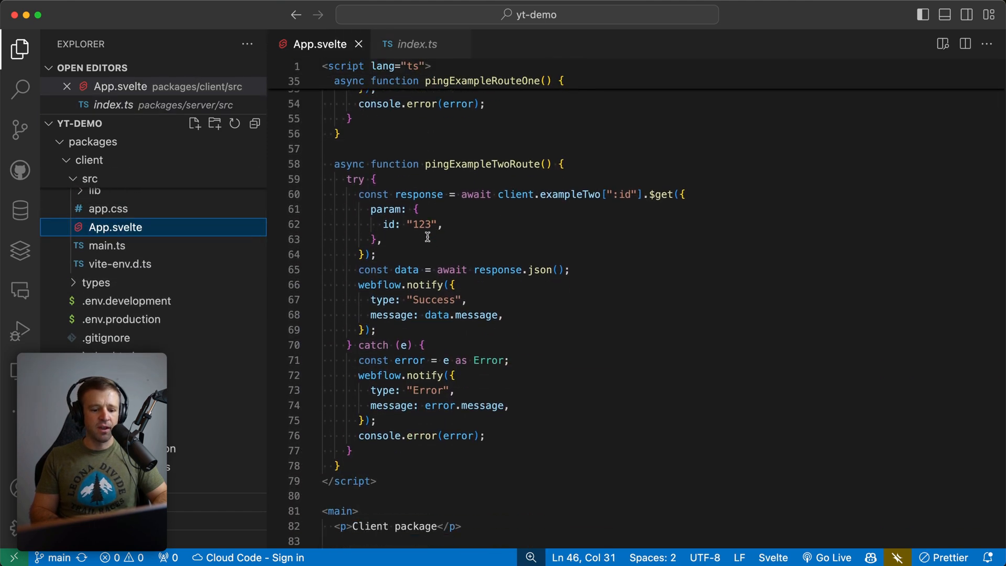
double_click(419, 225)
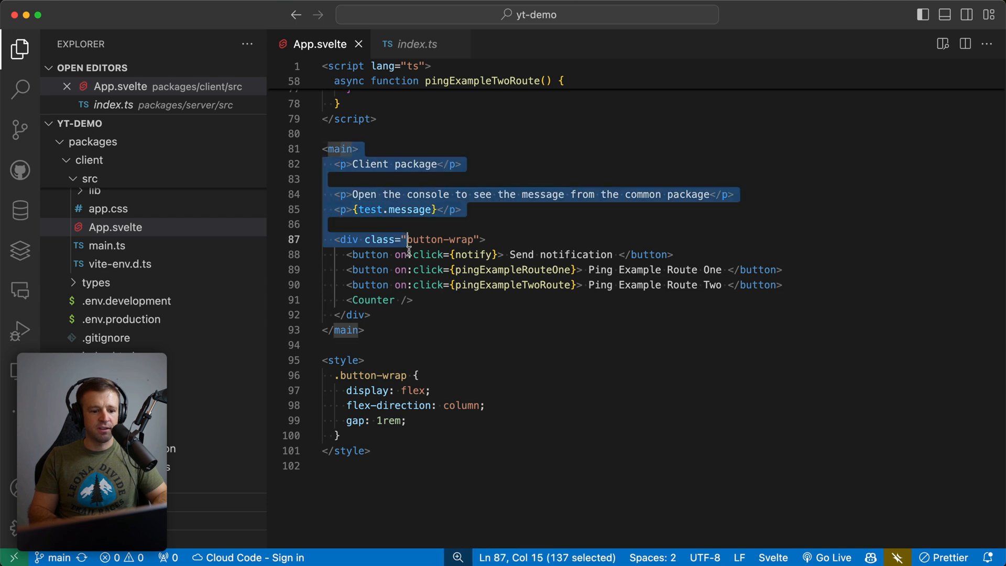
left_click(475, 254)
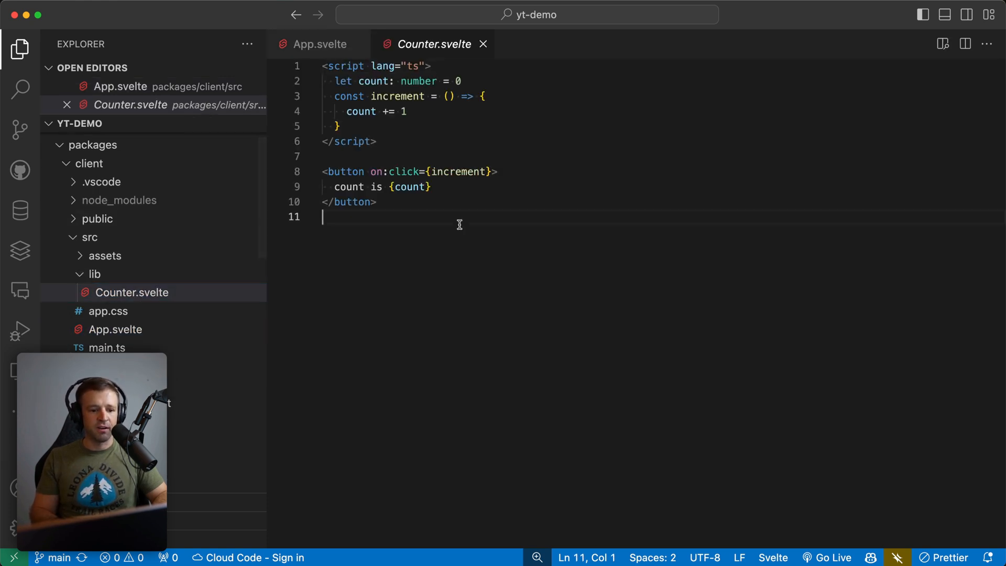
- In Counter.svelte, highlight the count variable, script lang attribute and button click handler
double_click(373, 81)
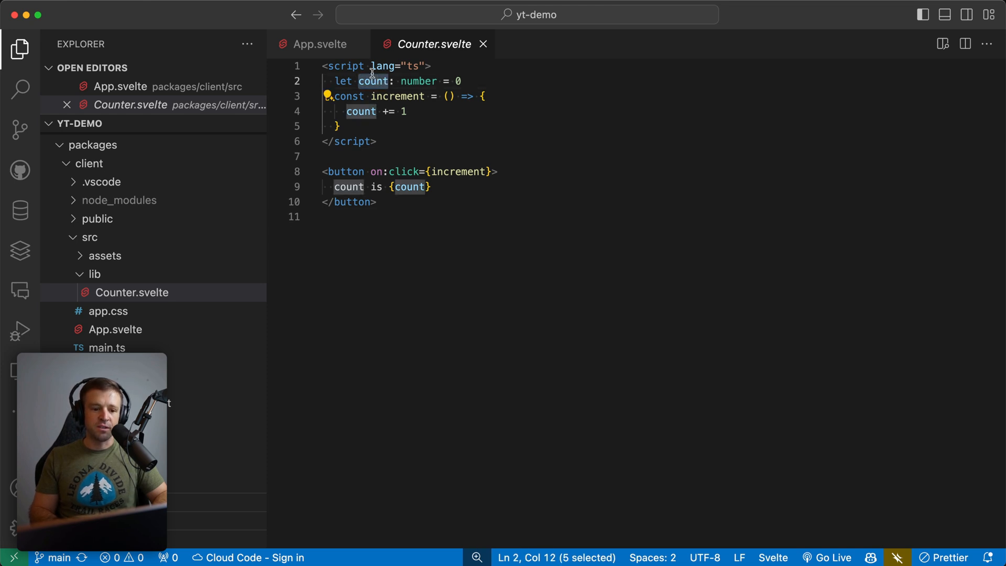
double_click(418, 80)
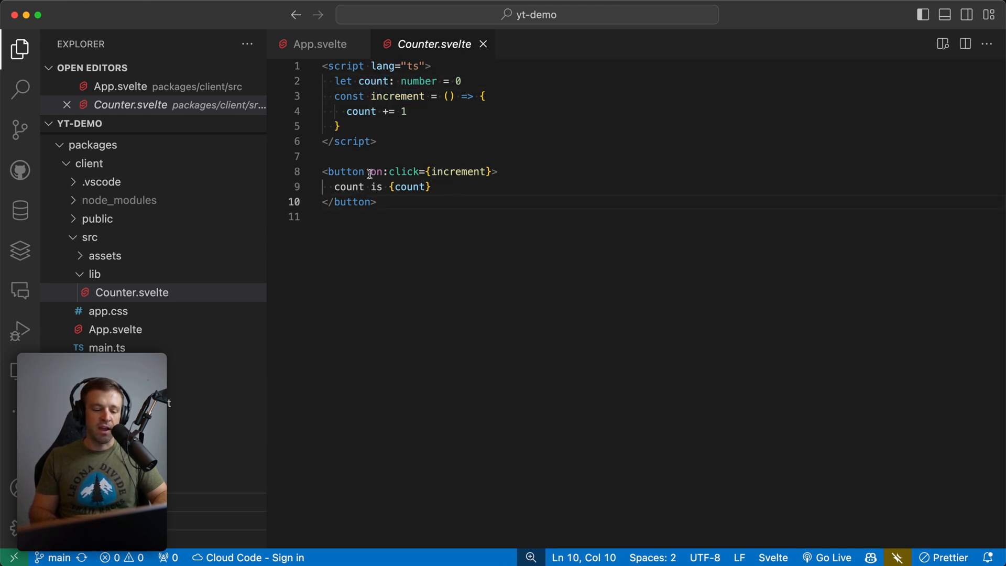
triple_click(361, 111)
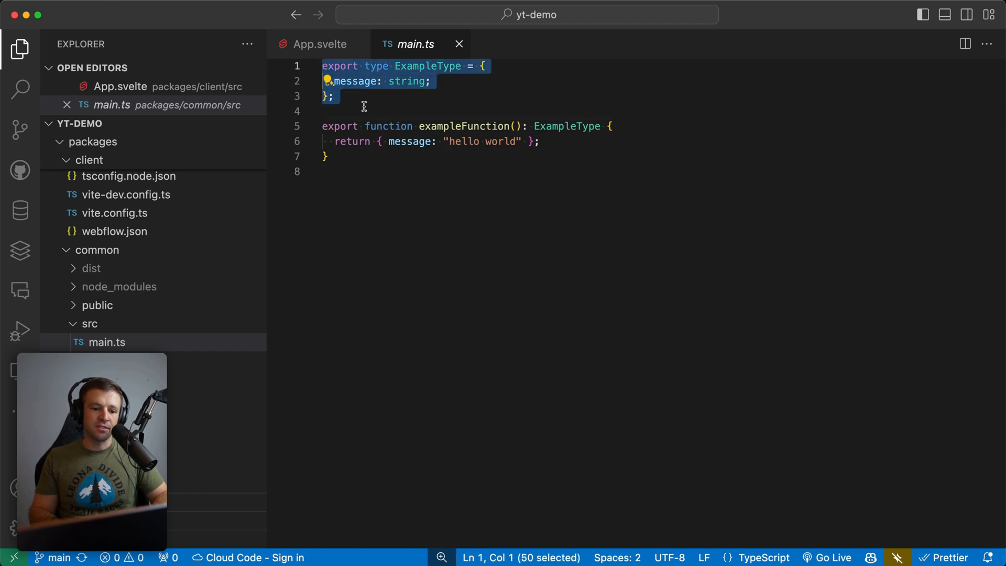
left_click(364, 111)
type("cd")
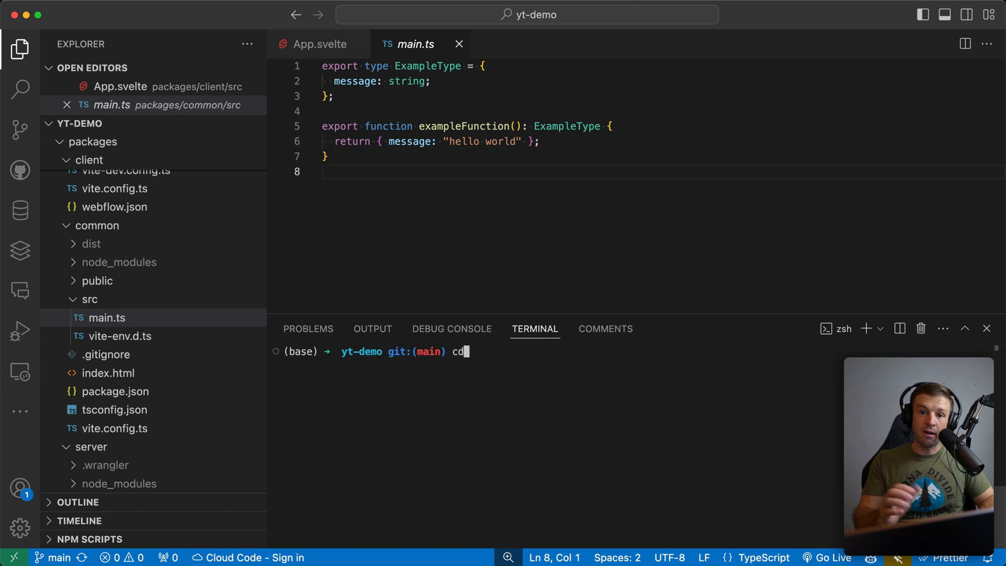
- Build the client package with pnpm run build to produce bundle.zip
type("packages/client/")
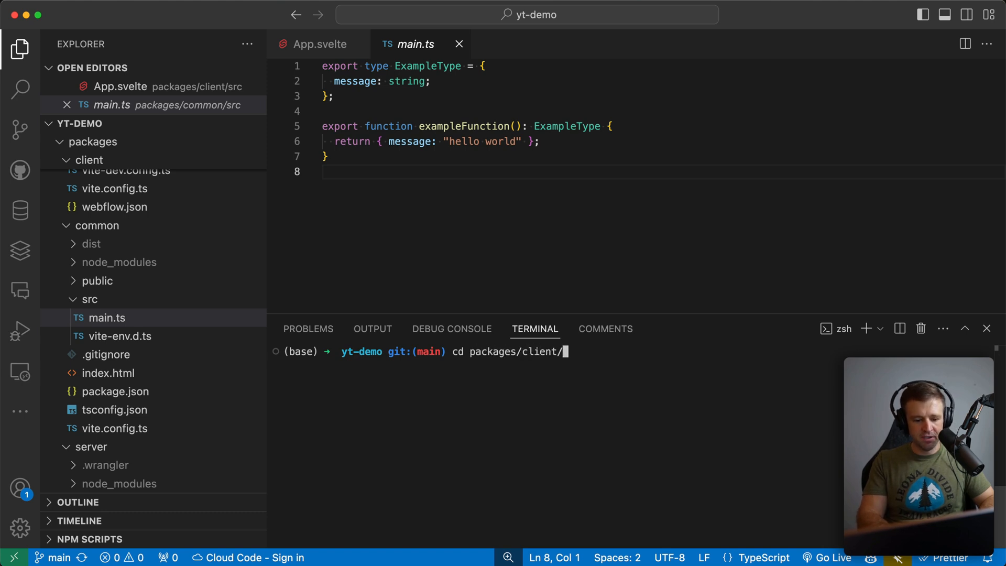
type("pnpm run build")
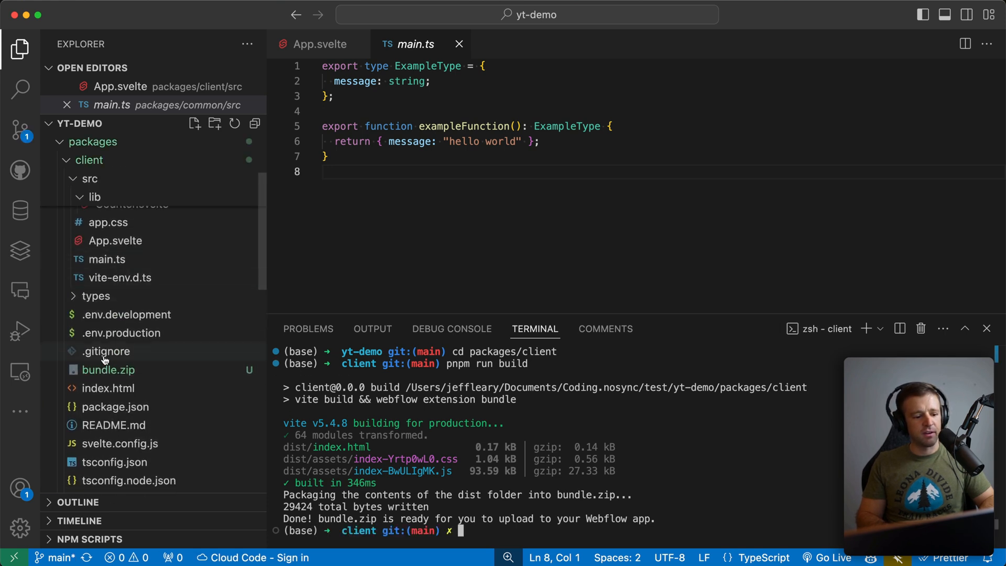
left_click(108, 370)
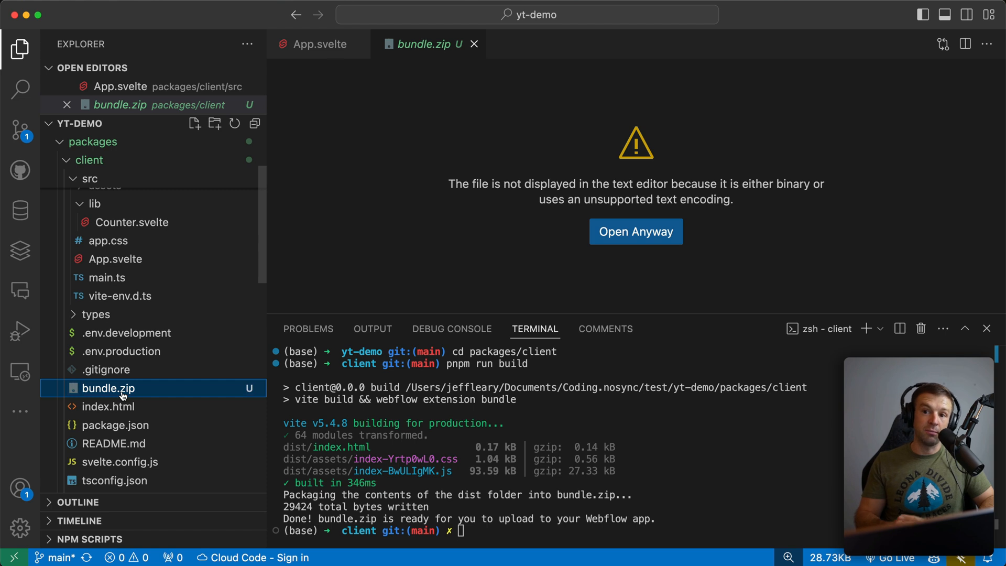
mouse_move(108, 389)
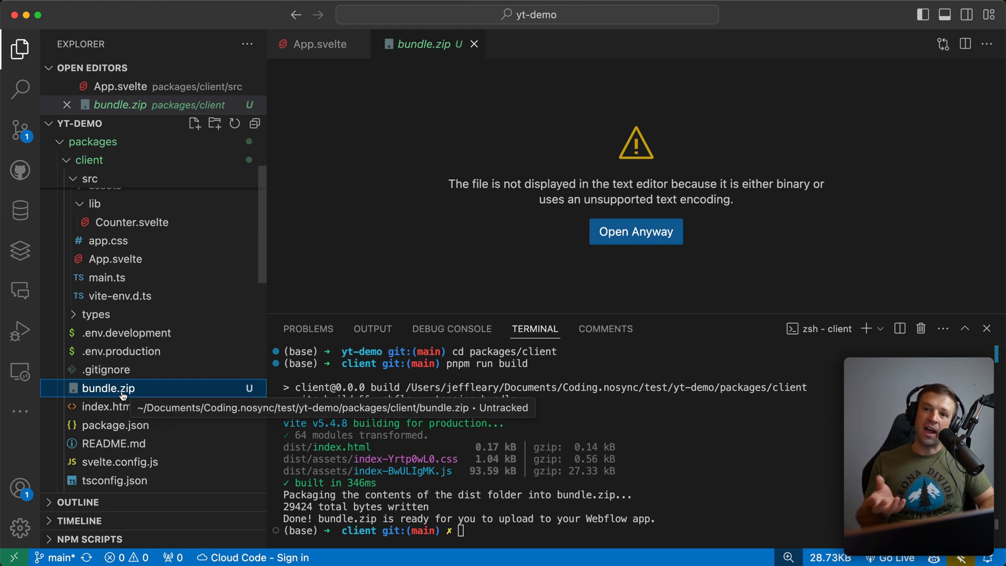
- Move the terminal to the server package and run a pnpm build there
scroll("down", 3)
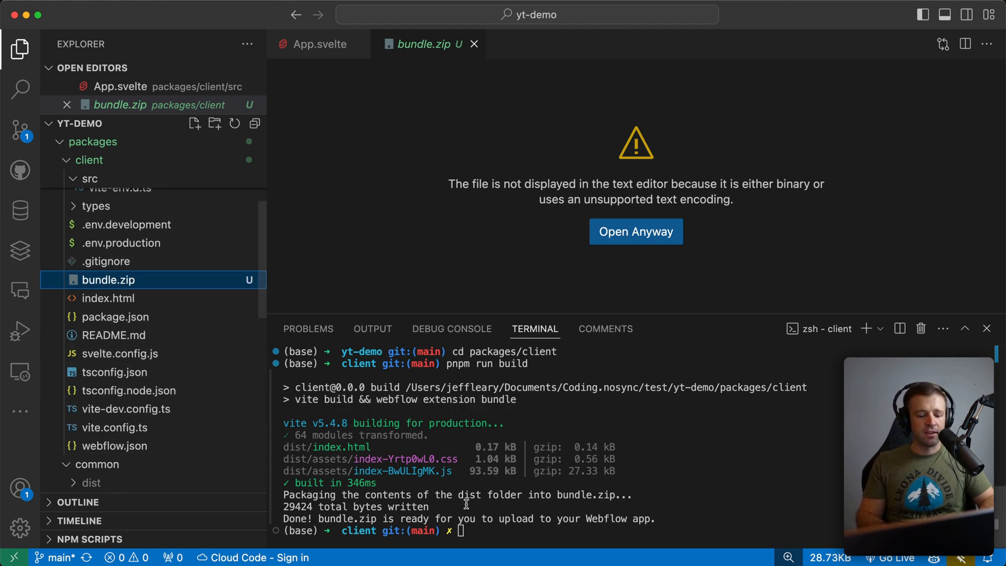
type("cd ..")
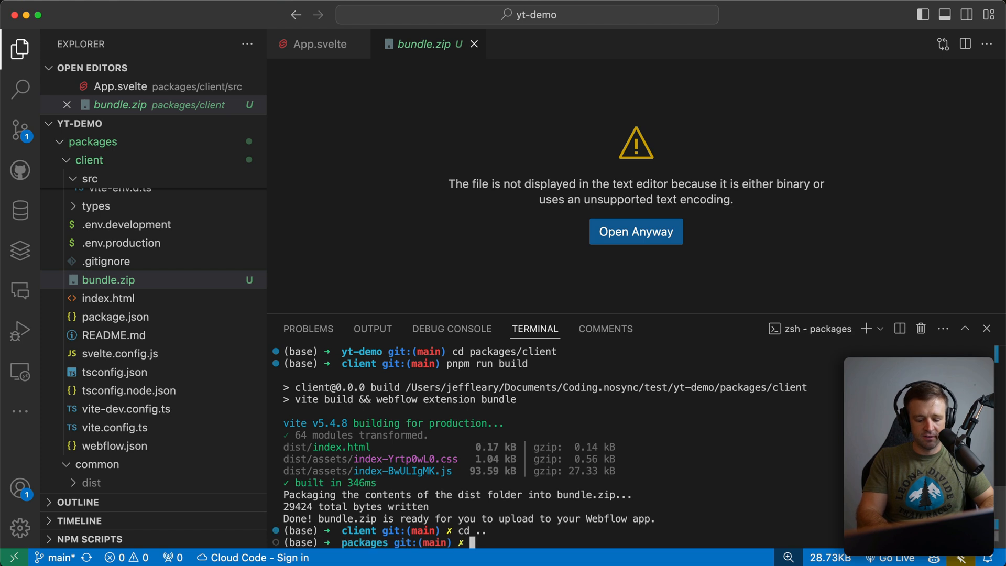
type("cd server")
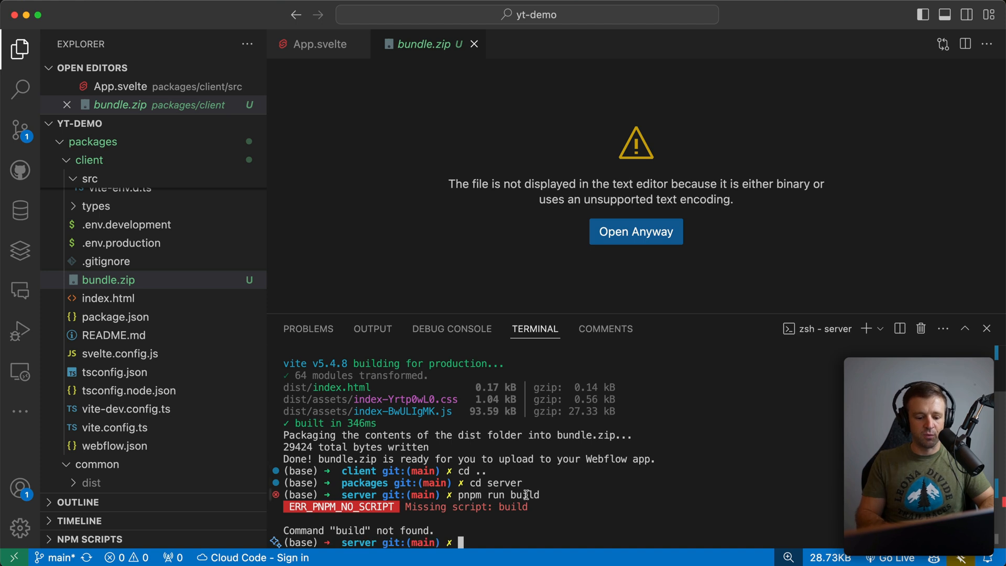
type("pnpm run deploy")
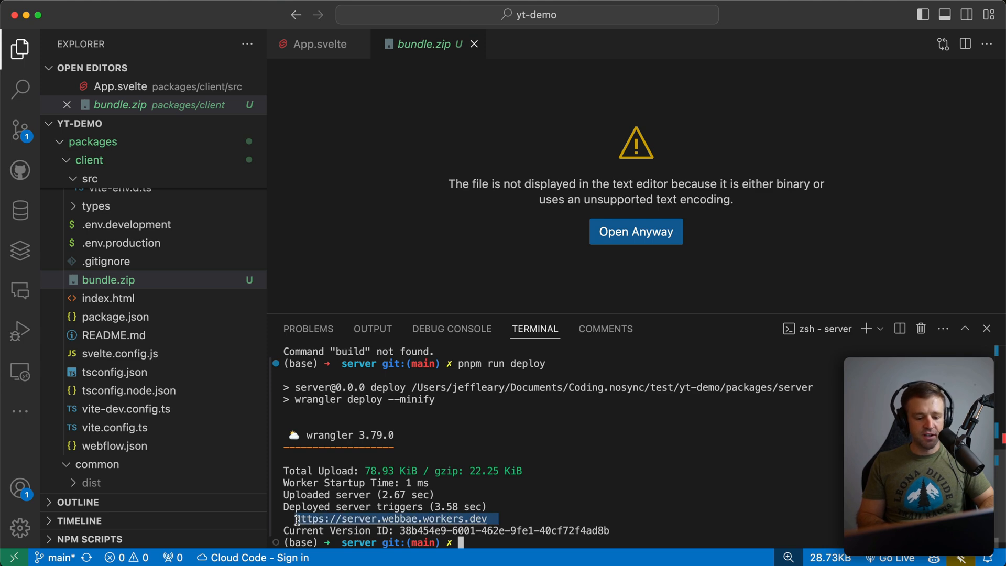
- Follow the deployed server.webbae.workers.dev link printed in the terminal
left_click(392, 518)
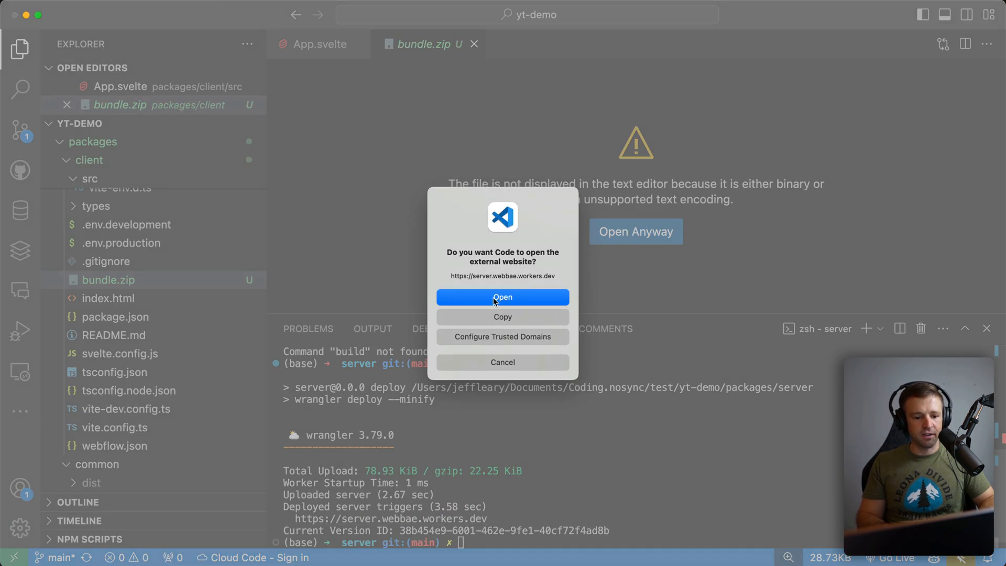
- Open the worker URL and view the server worker in Cloudflare's Workers & Pages overview
left_click(502, 296)
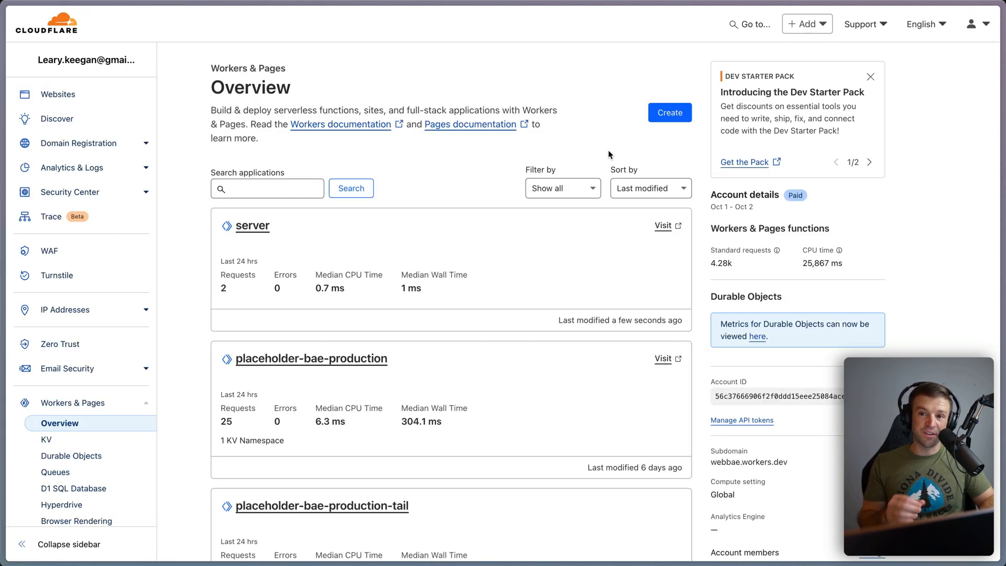
scroll("down", 3)
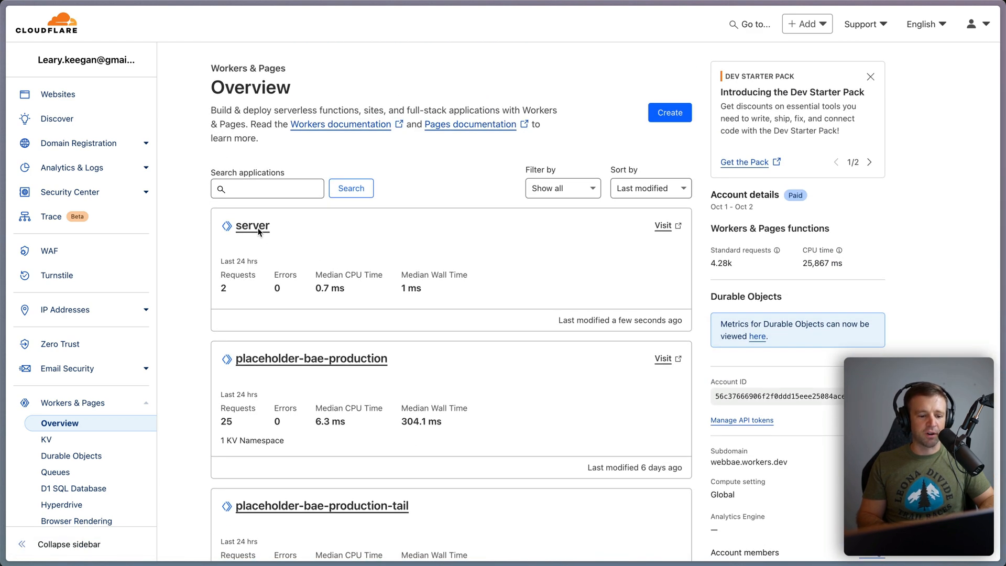
left_click(252, 225)
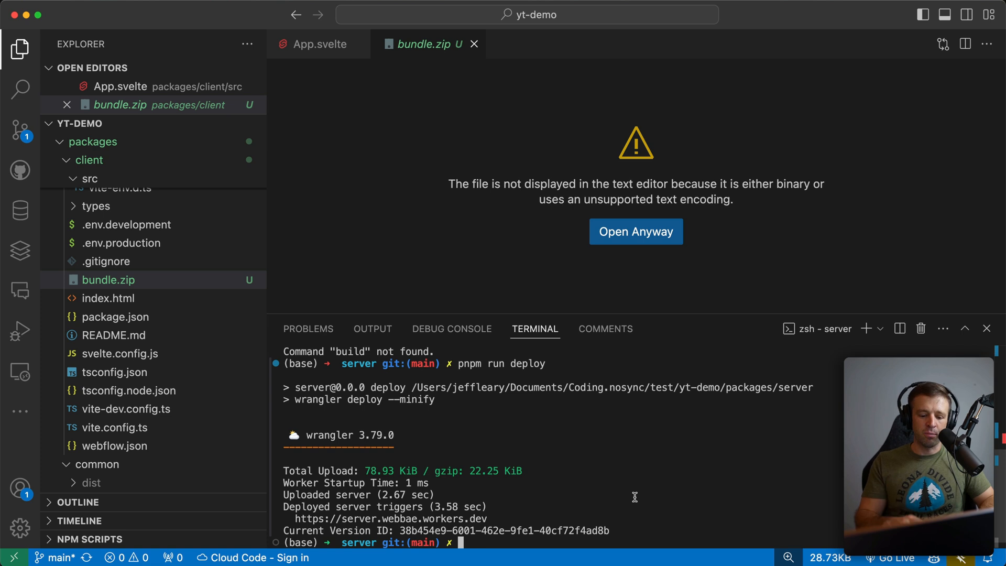
- Check out the svelte-5 branch and highlight the Svelte 5.0.0-next.260 version in client package.json
type("cd ..")
type("git checkout svel")
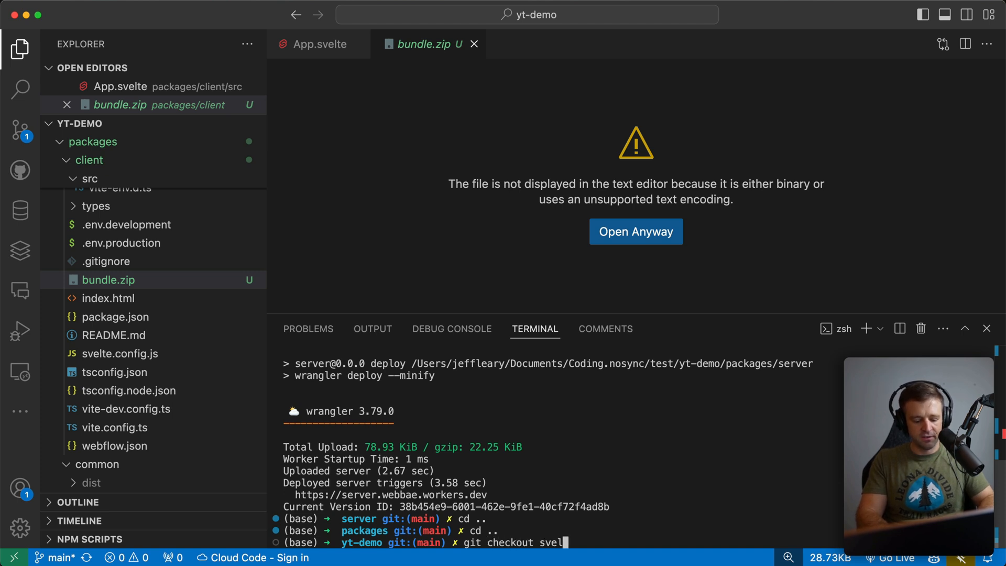
key("Enter")
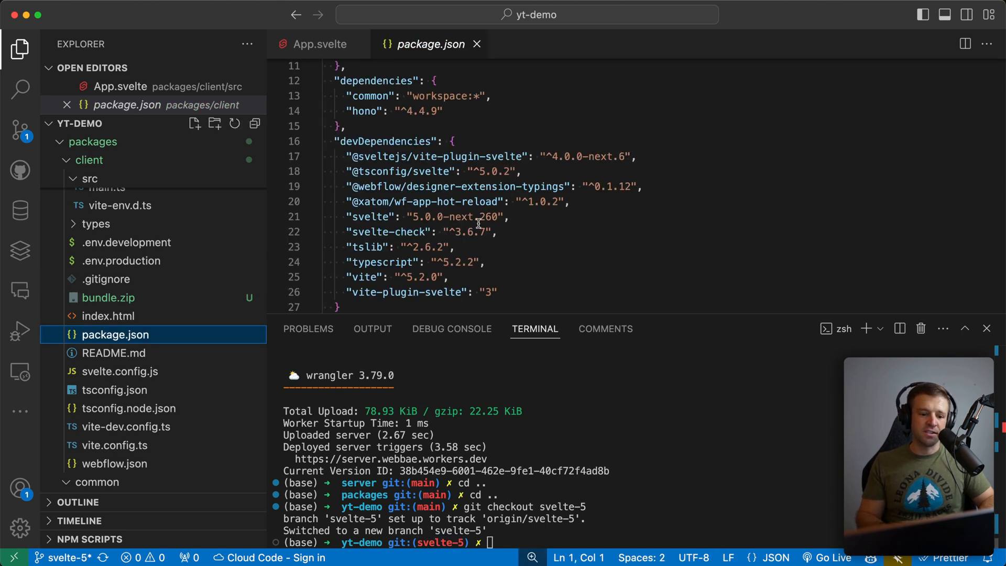
double_click(423, 217)
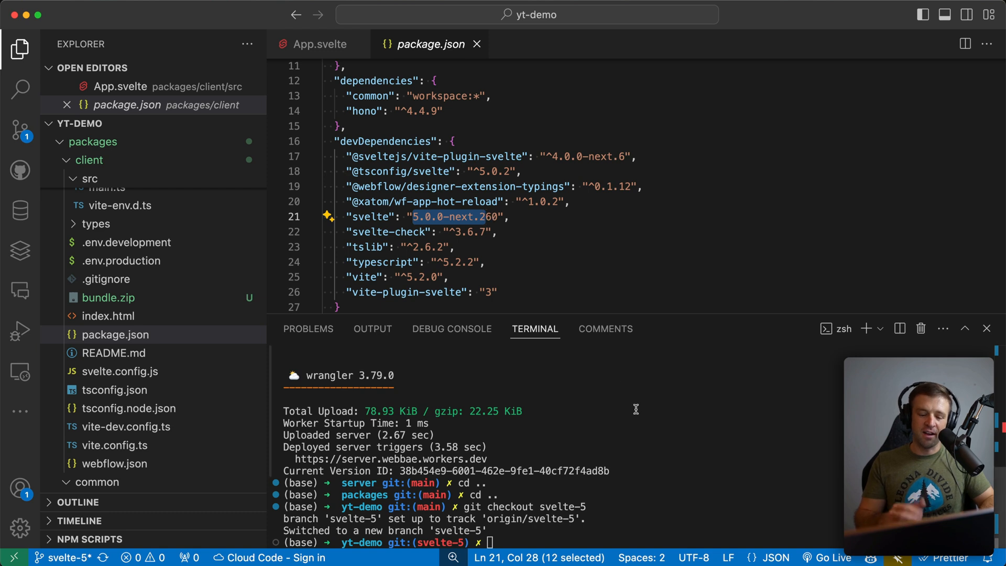
type("pnpm")
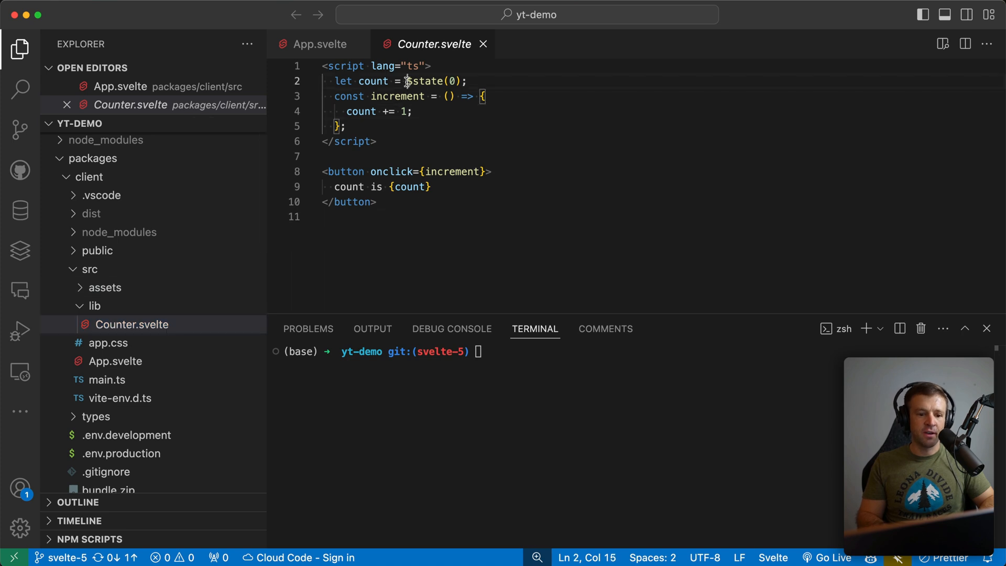
- Highlight $state and increment in Counter.svelte, then start the dev servers with pnpm dev
double_click(426, 81)
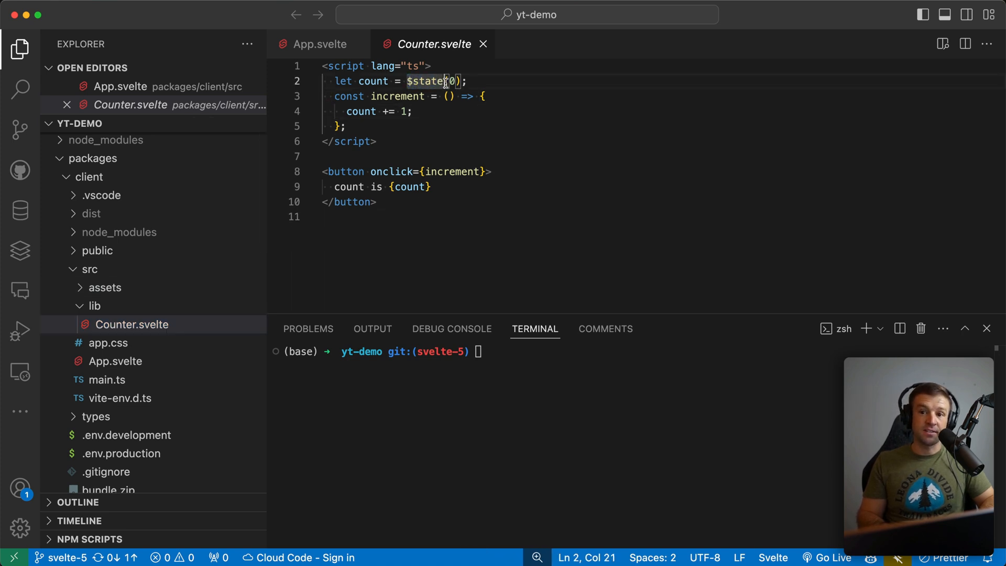
left_click(484, 97)
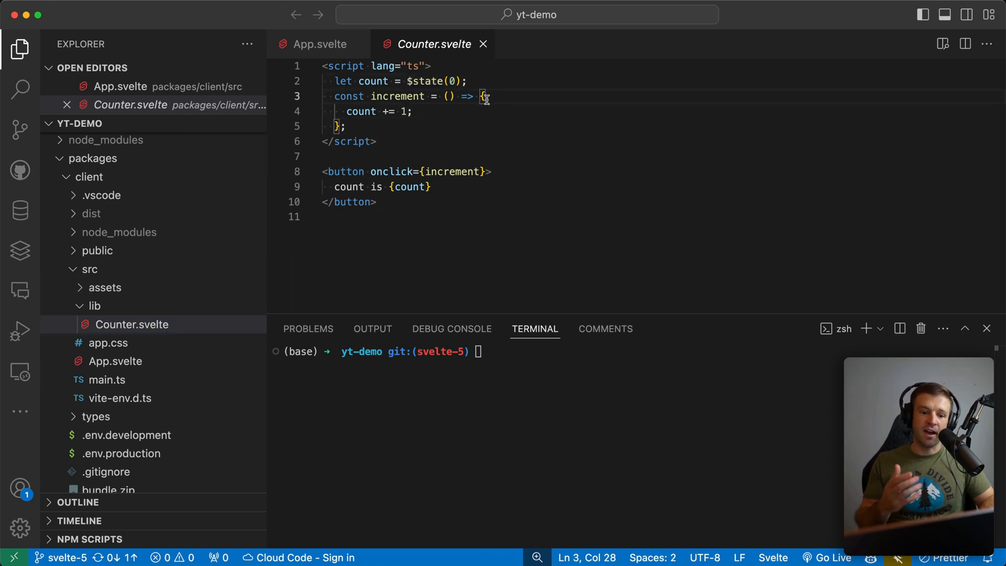
left_click(383, 172)
type("p")
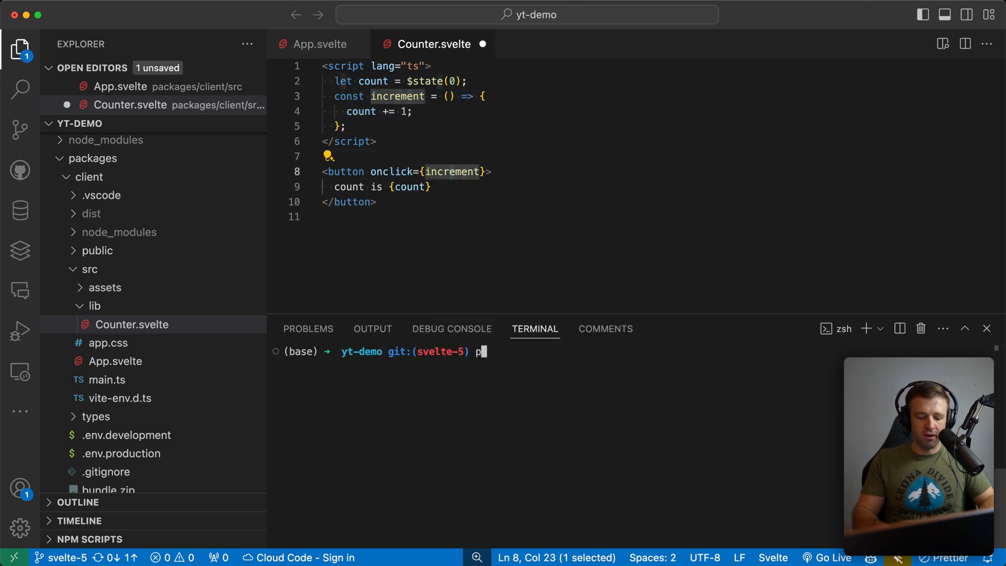
key("Enter")
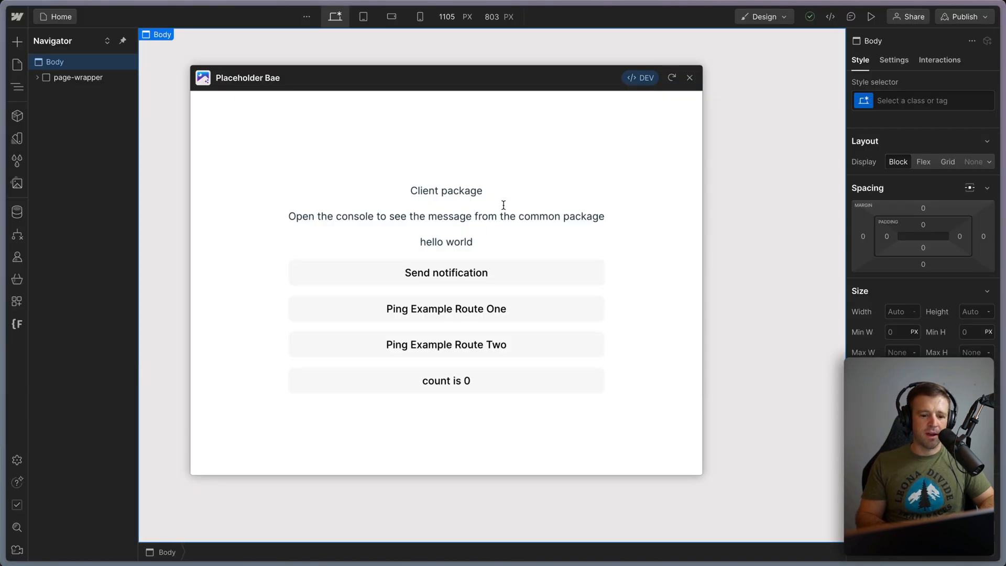
- Increment the Placeholder Bae counter in the Designer, then return to VS Code
left_click(445, 380)
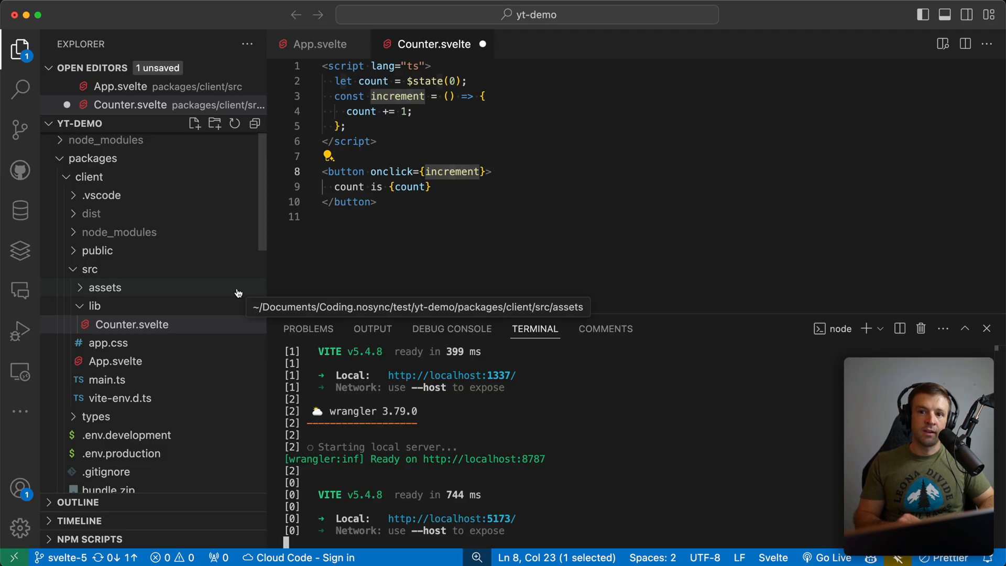
left_click(116, 374)
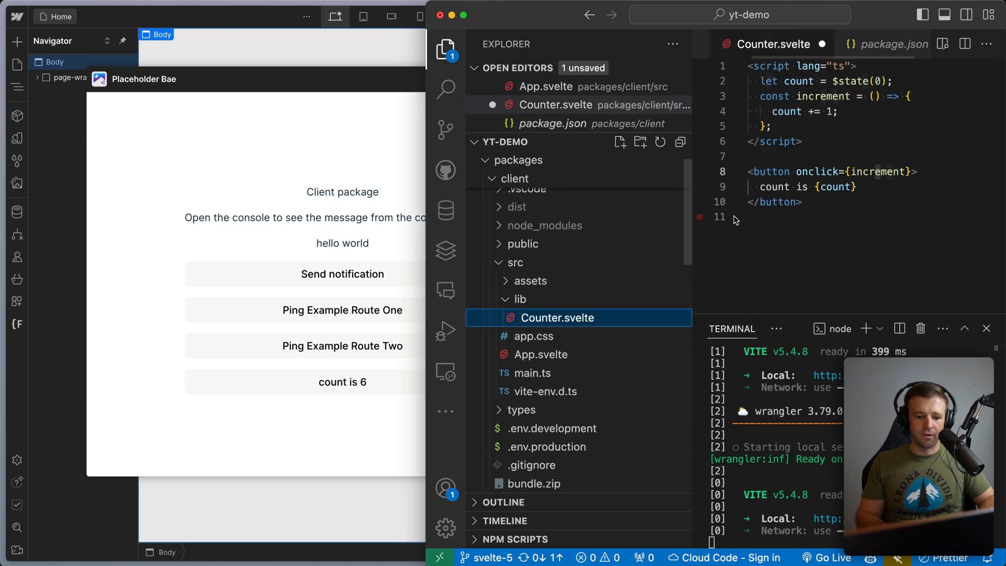
- Append '!!!' to the Counter.svelte button label so it hot-reloads in the Designer
type("!!!")
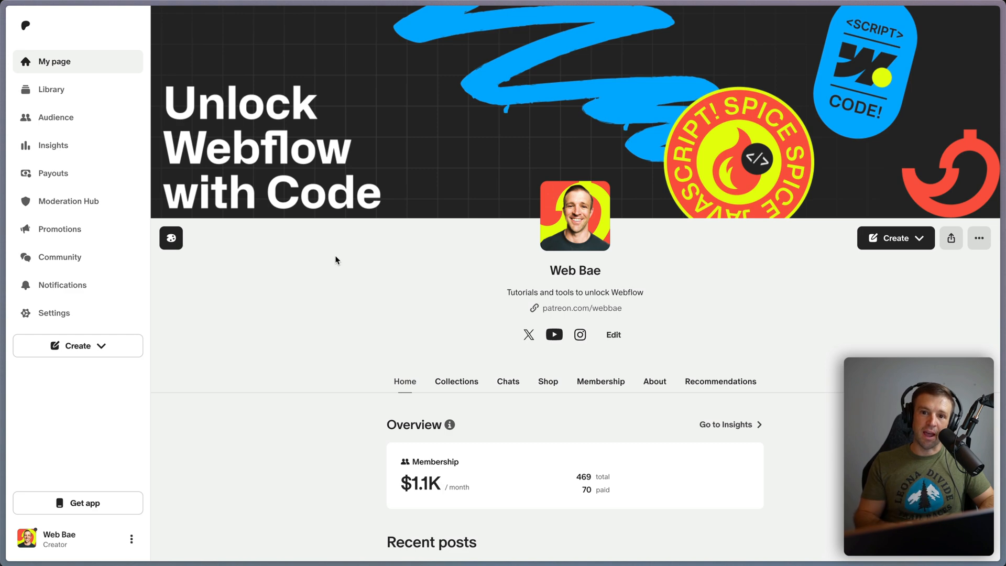
- Browse Collections to Webflow App like the Pros and scroll to the Project Setup lesson
left_click(457, 381)
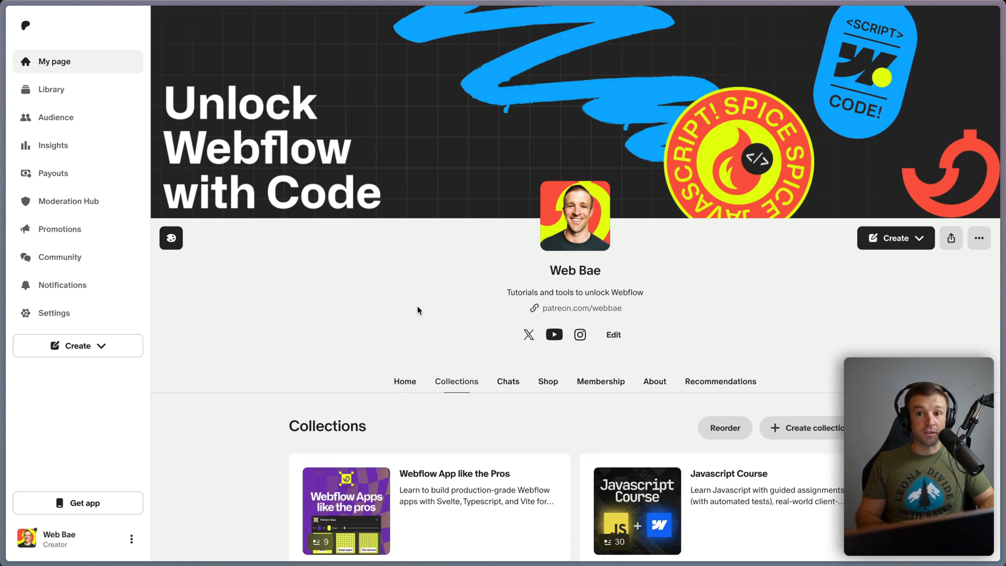
scroll("down", 3)
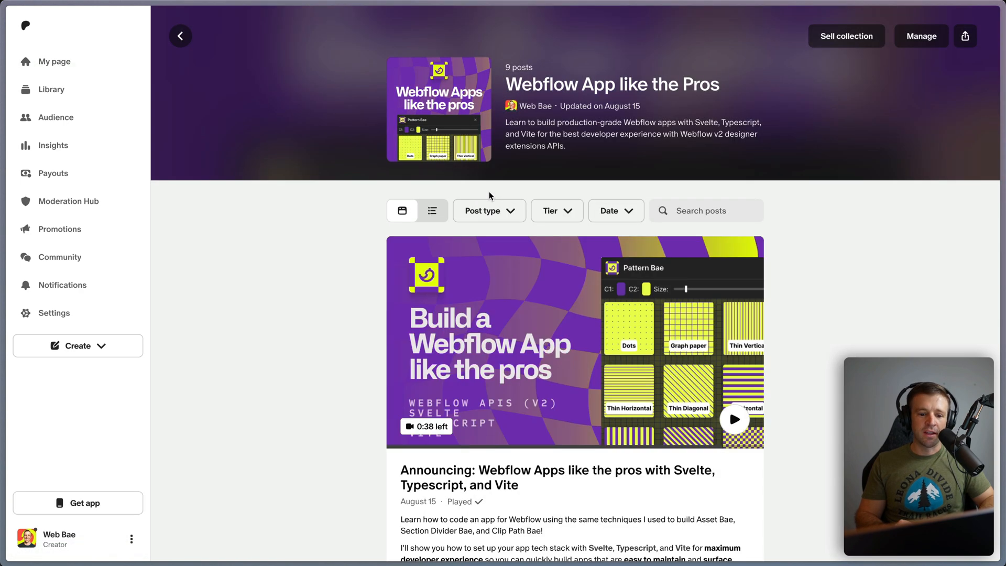
mouse_move(813, 287)
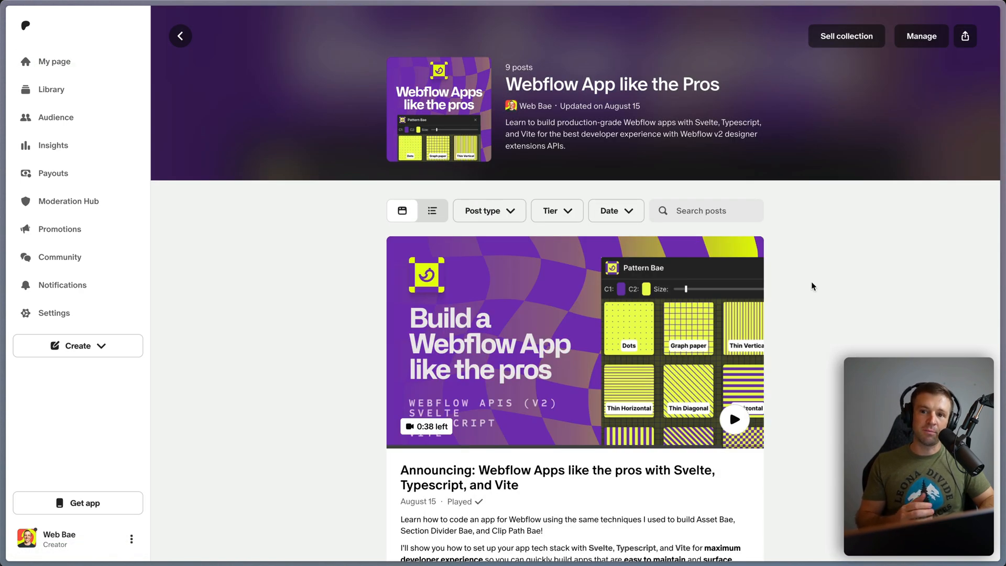
scroll("down", 3)
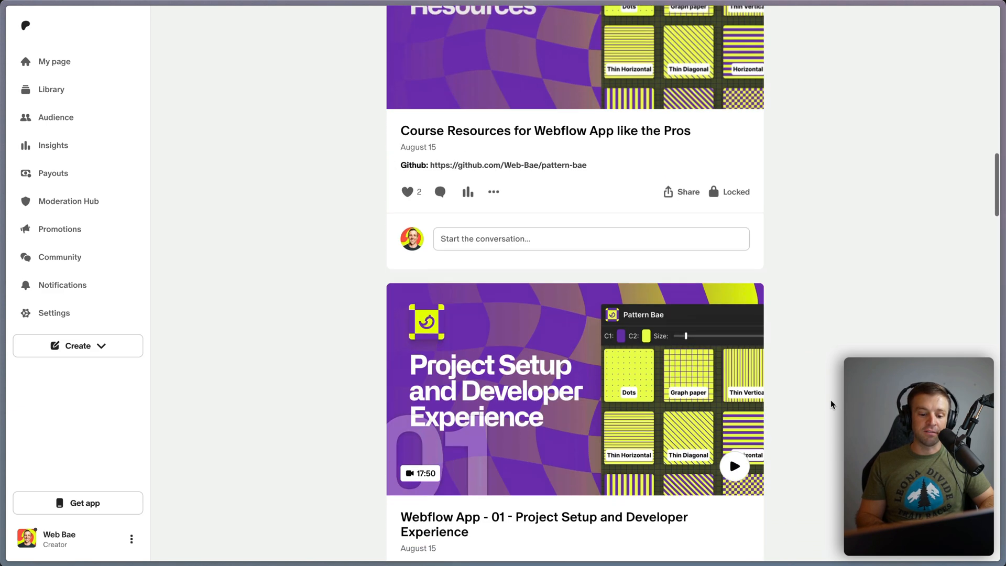
scroll("down", 3)
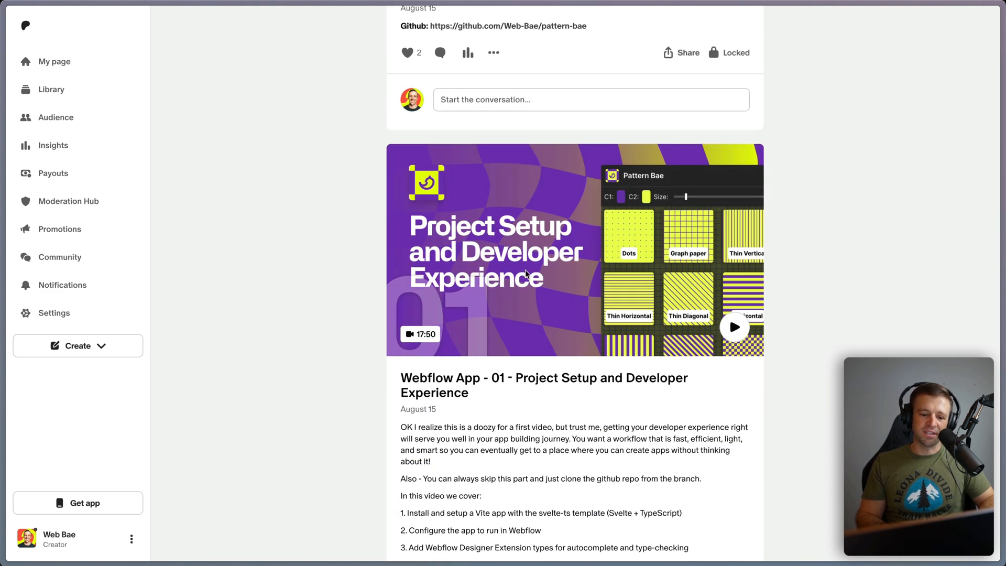
scroll("down", 3)
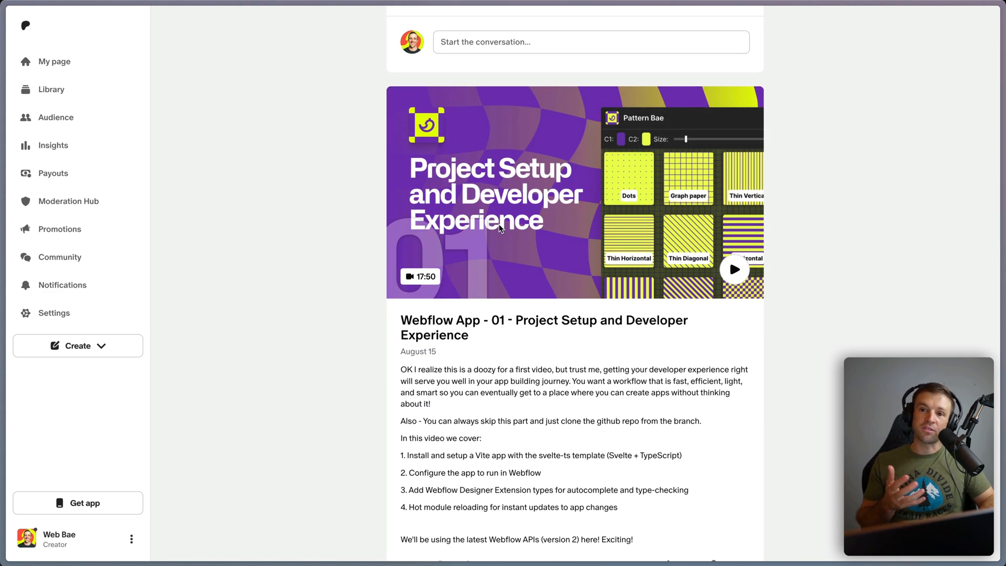